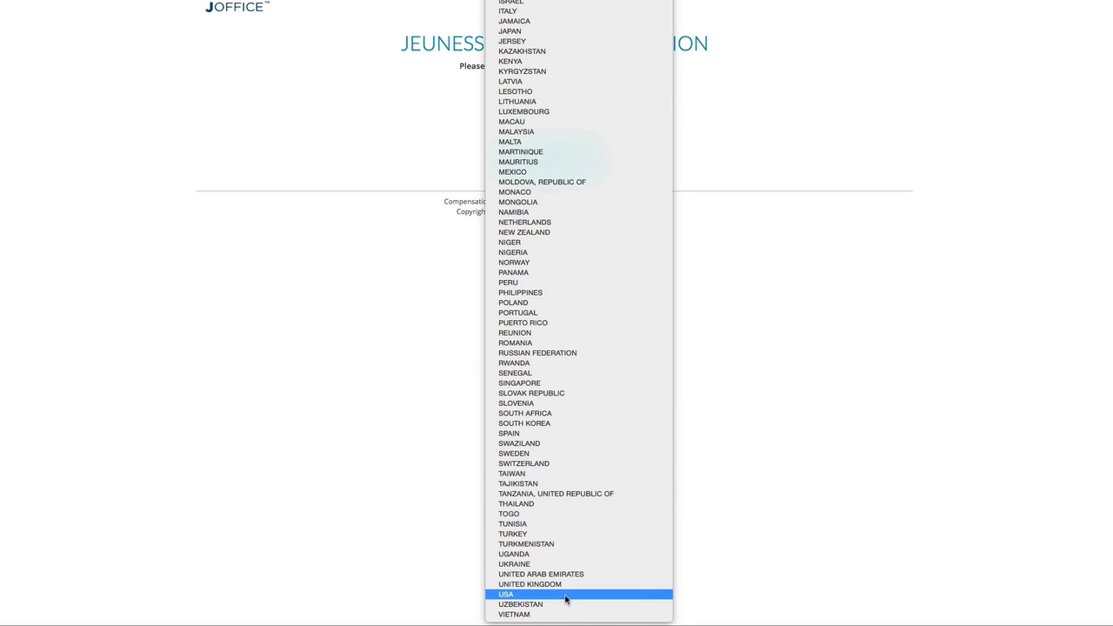
Step: Choose USA, agree to the electronic-record consent and continue to the distributor application form
{"action": "left_click", "coordinate": [504, 595]}
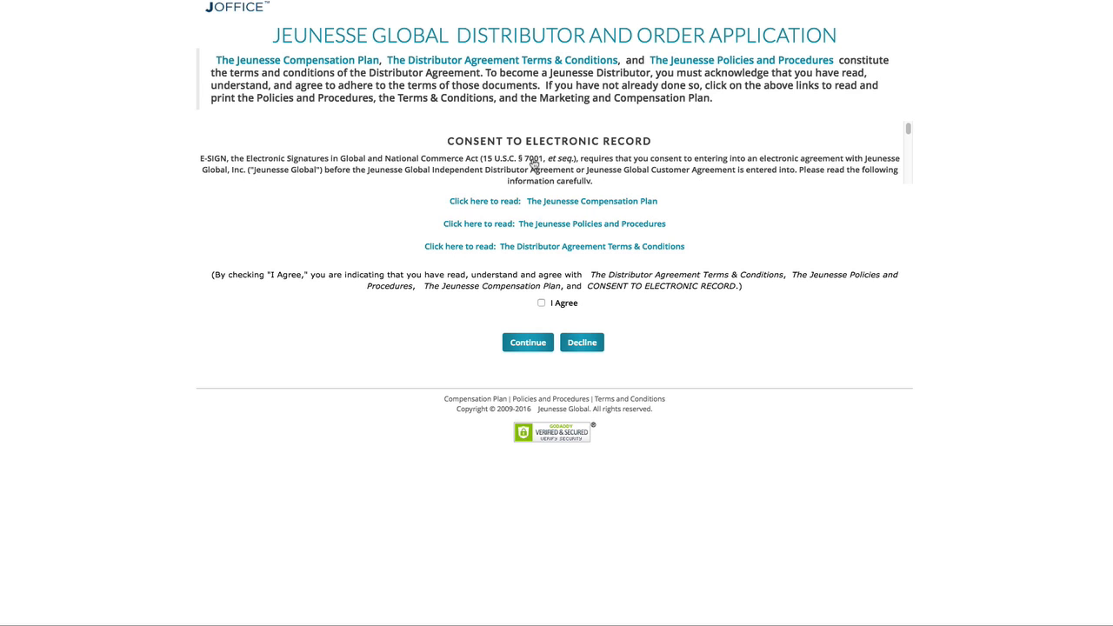
{"action": "left_click", "coordinate": [541, 303]}
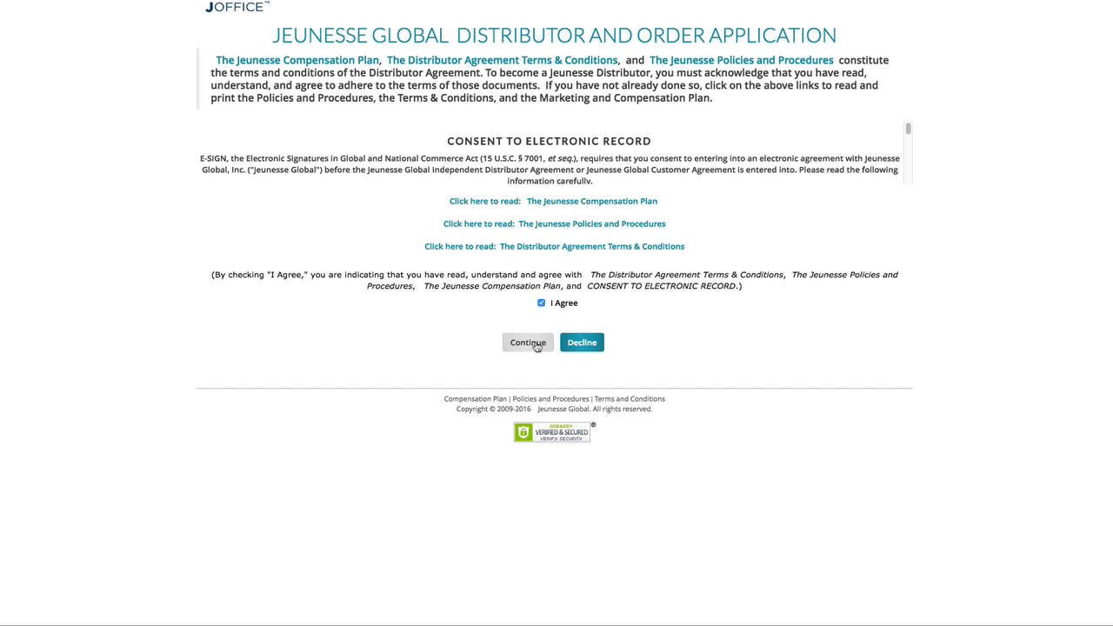
{"action": "left_click", "coordinate": [529, 341]}
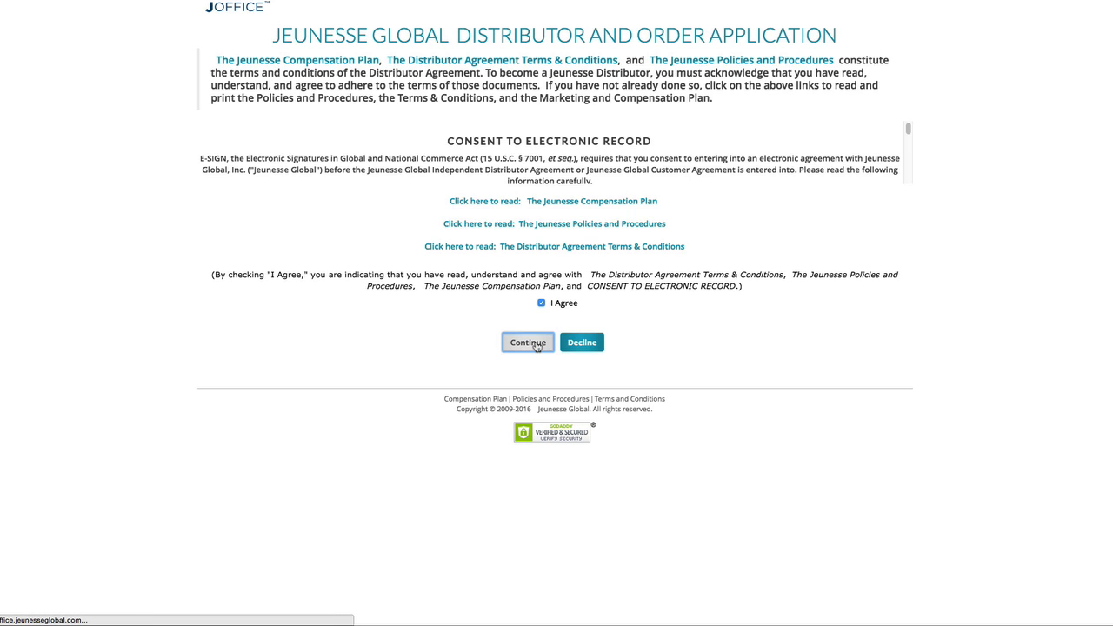
{"action": "left_click", "coordinate": [527, 341]}
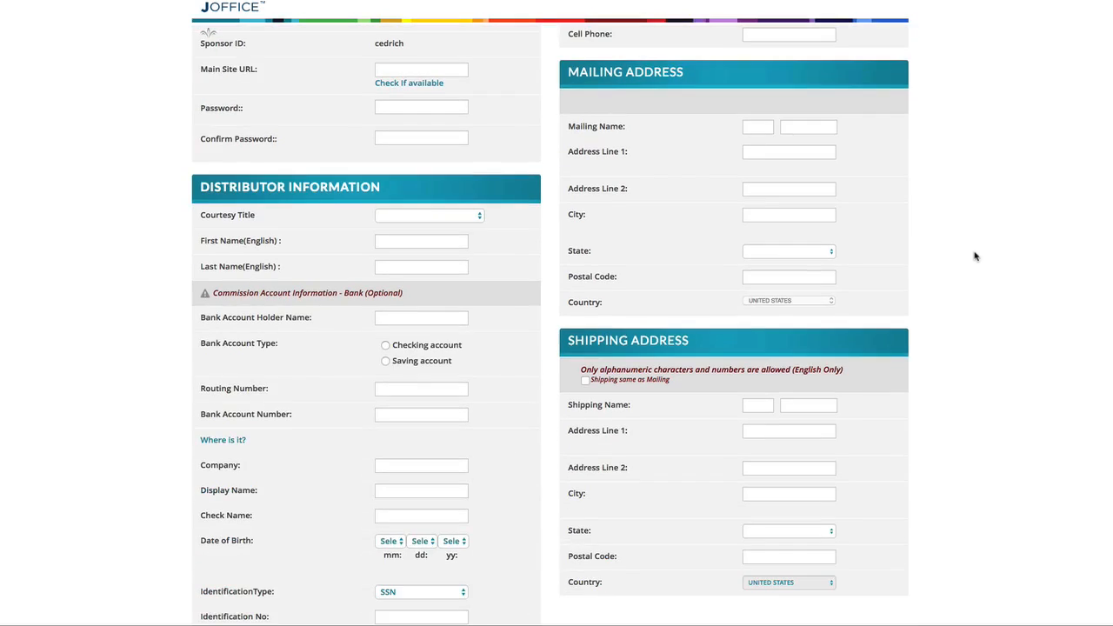
{"action": "scroll", "scroll_direction": "down", "scroll_amount": 3}
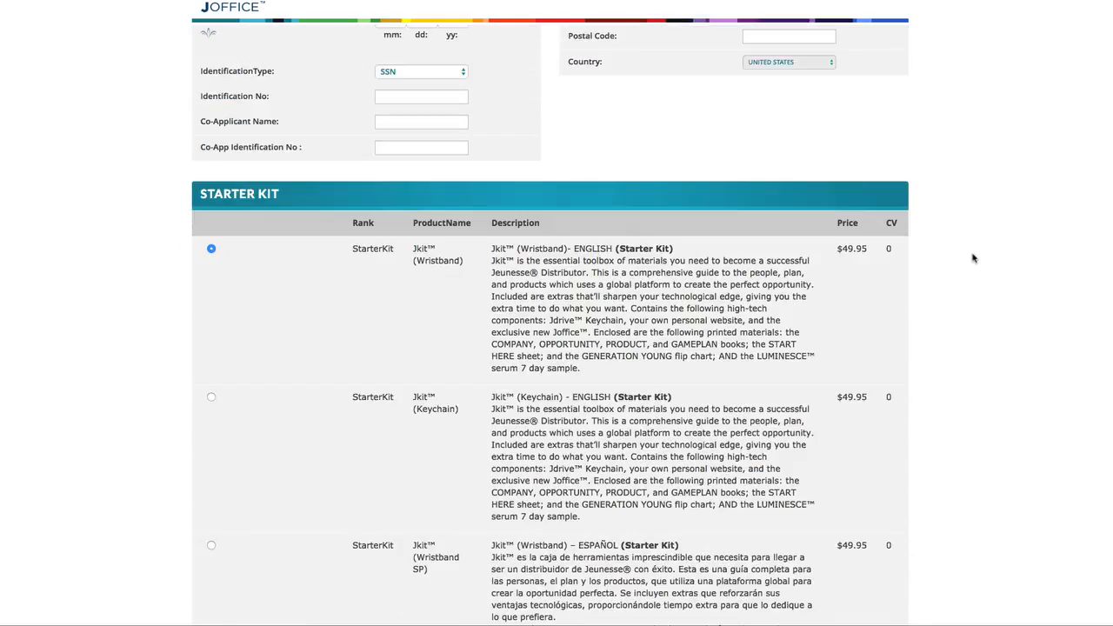
{"action": "scroll", "scroll_direction": "down", "scroll_amount": 3}
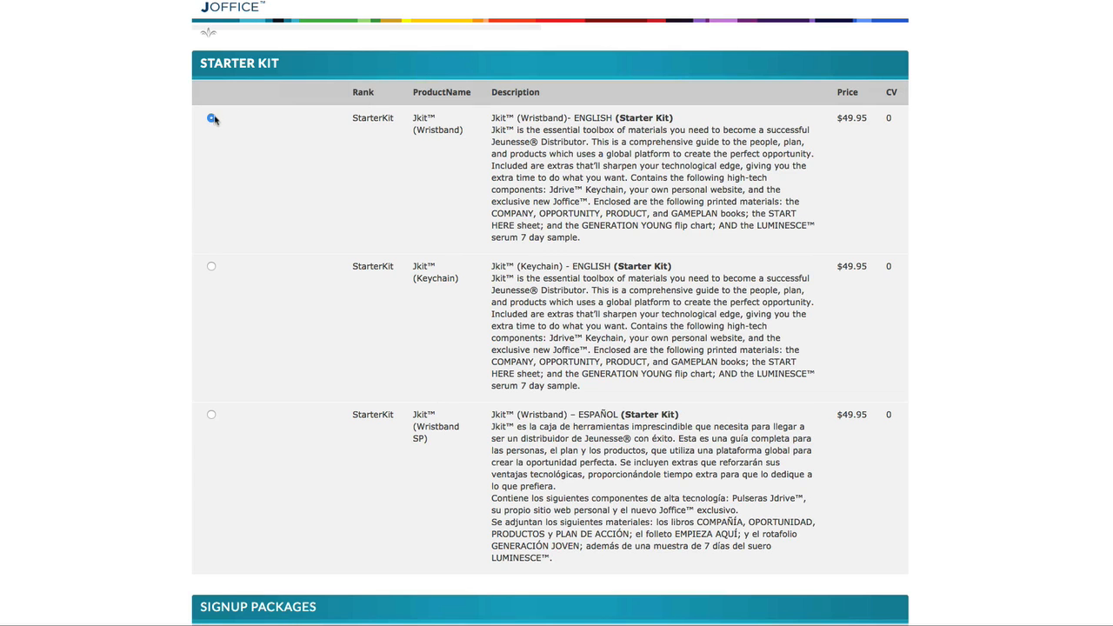
{"action": "scroll", "scroll_direction": "down", "scroll_amount": 3}
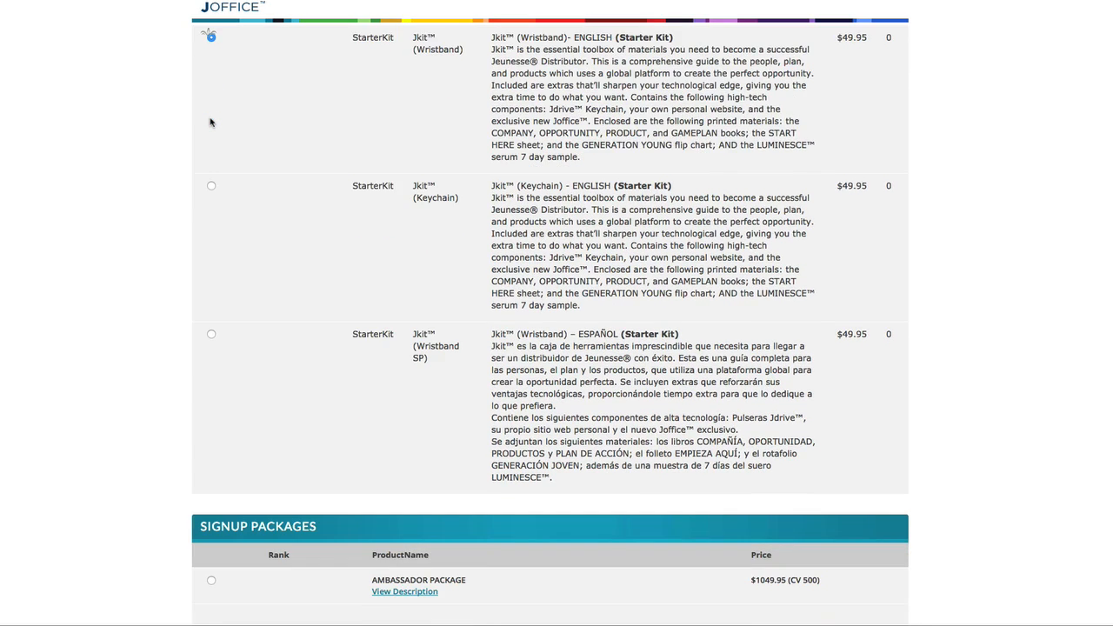
{"action": "scroll", "scroll_direction": "down", "scroll_amount": 3}
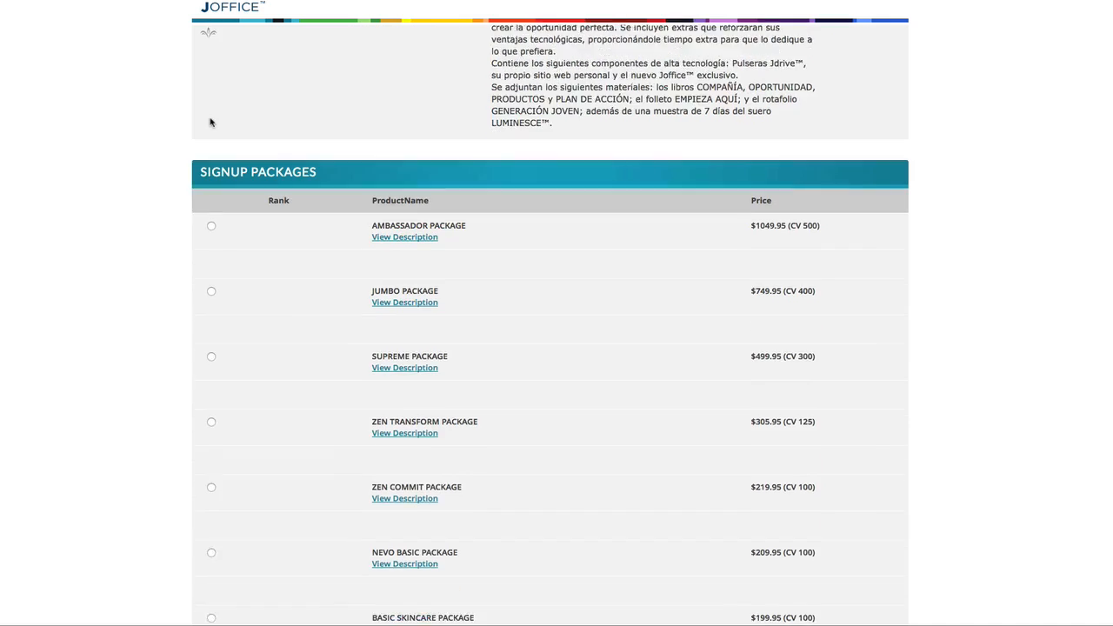
Step: Try the Supreme and Zen Commit packages, settling on the Basic Skincare Package
{"action": "scroll", "scroll_direction": "down", "scroll_amount": 3}
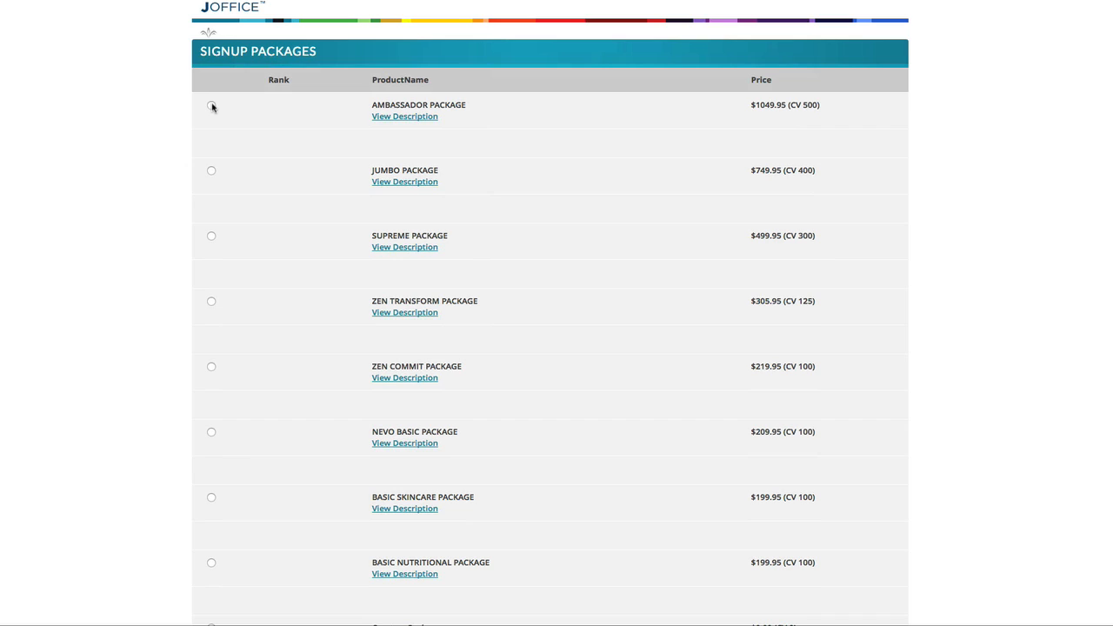
{"action": "left_click", "coordinate": [210, 237]}
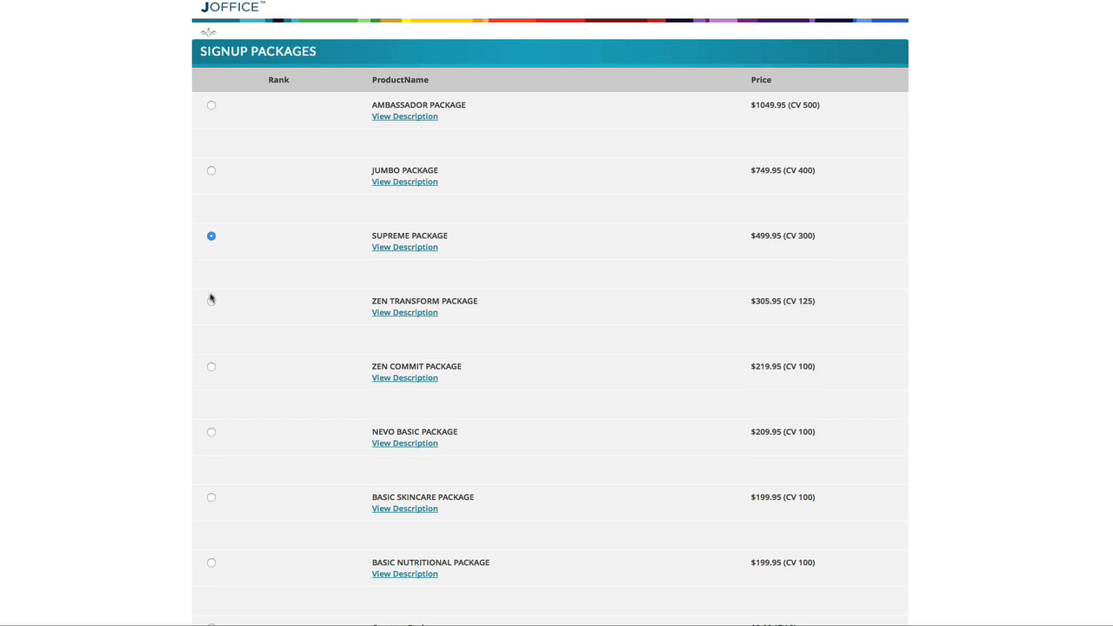
{"action": "left_click", "coordinate": [212, 365]}
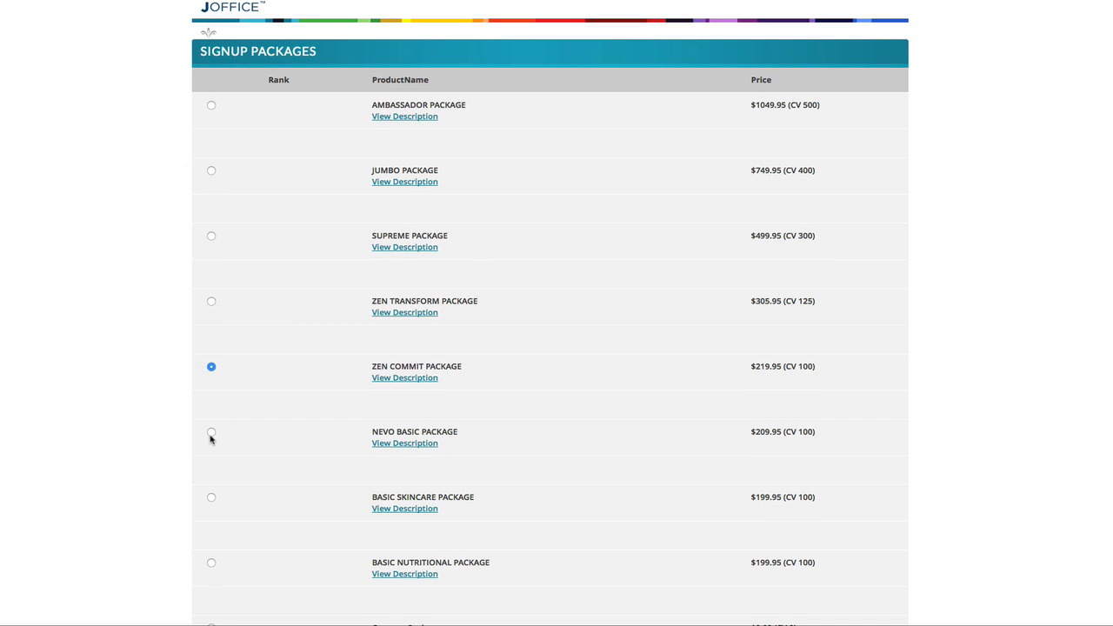
{"action": "left_click", "coordinate": [213, 497]}
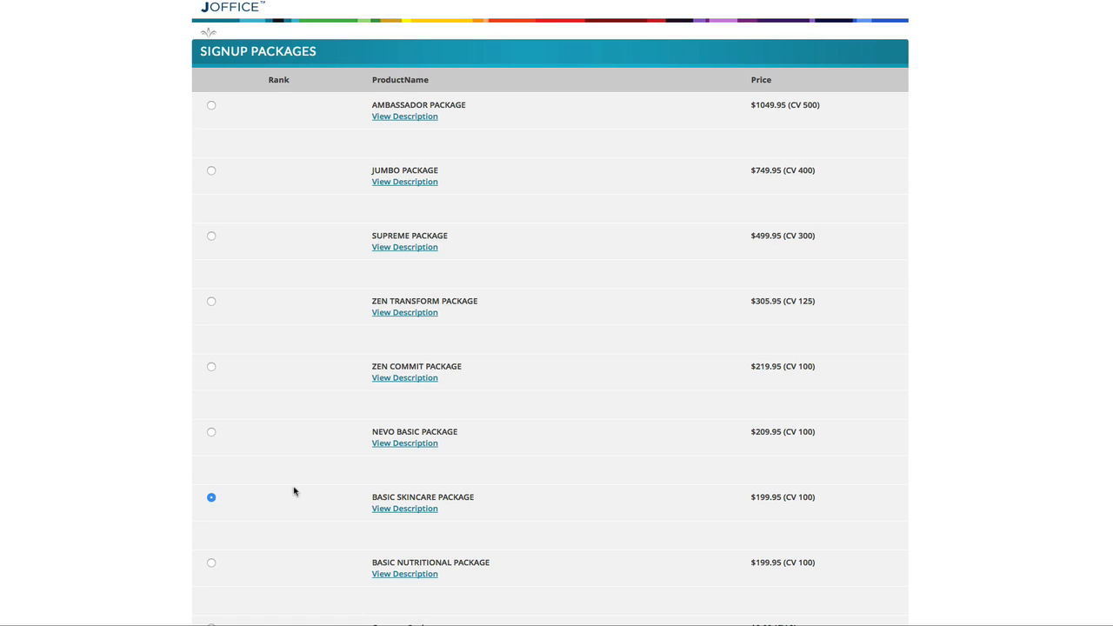
{"action": "mouse_move", "coordinate": [297, 398]}
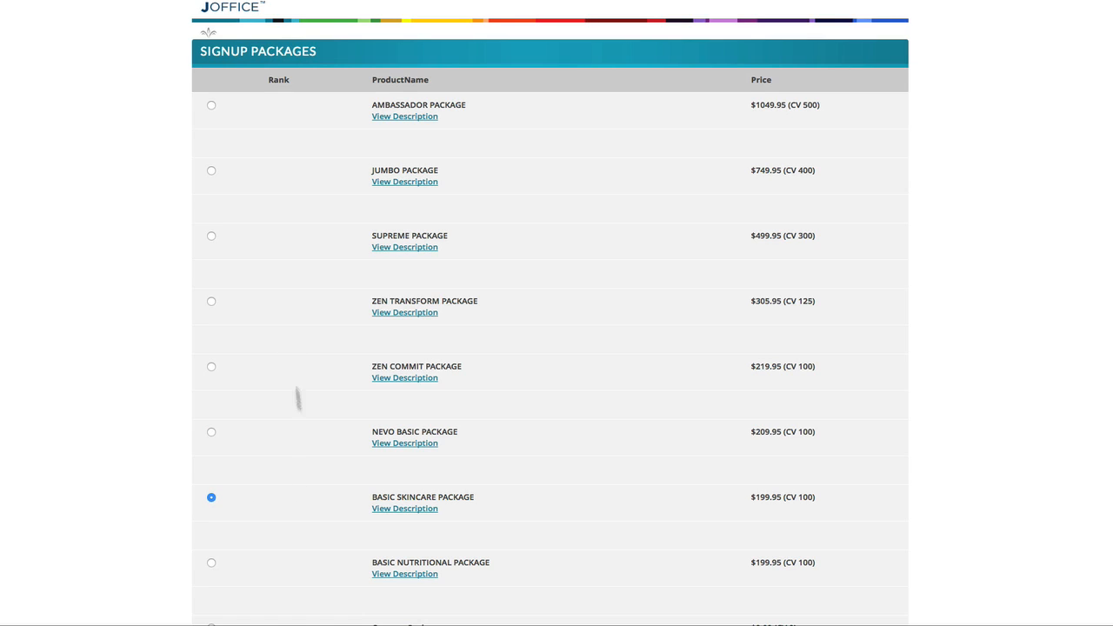
{"action": "mouse_move", "coordinate": [397, 536]}
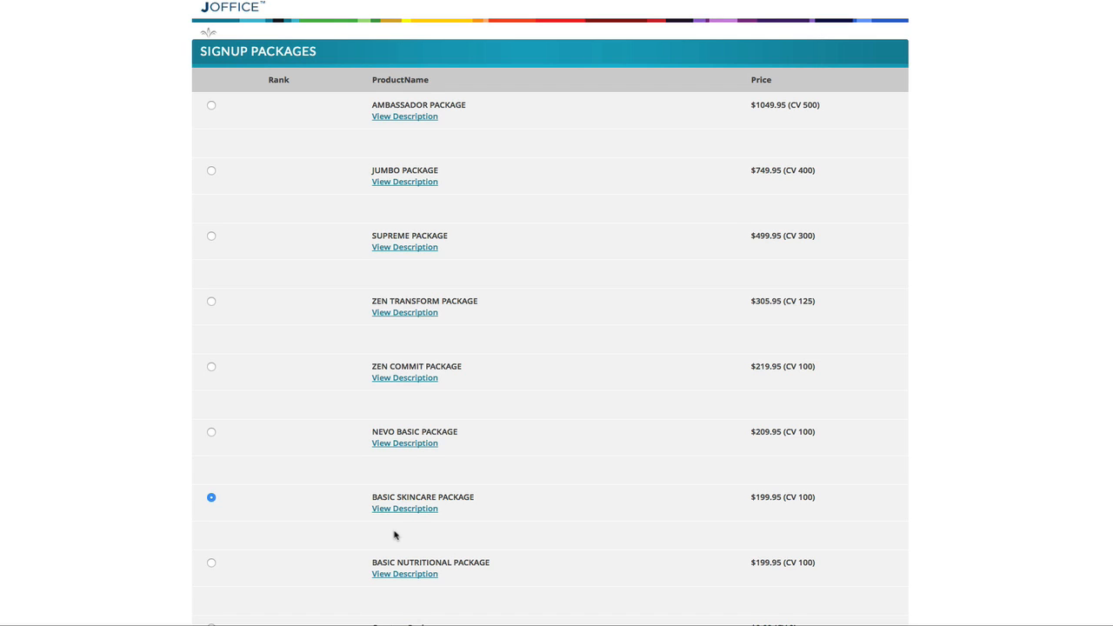
Step: View the Basic Skincare Package contents, then switch the choice to the Supreme Package
{"action": "left_click", "coordinate": [404, 508]}
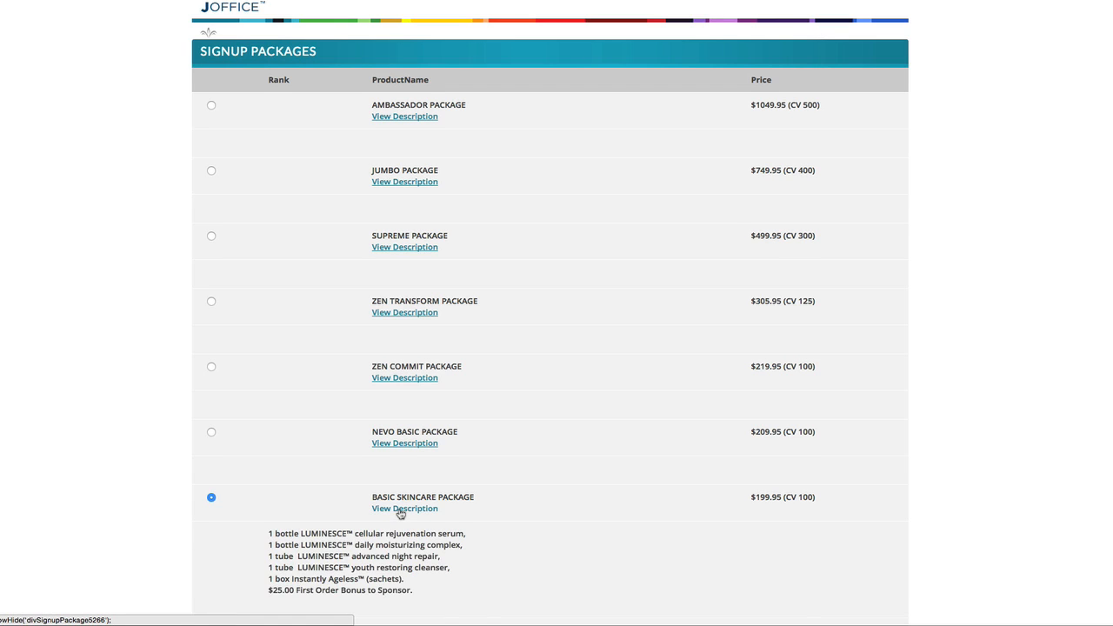
{"action": "scroll", "scroll_direction": "down", "scroll_amount": 3}
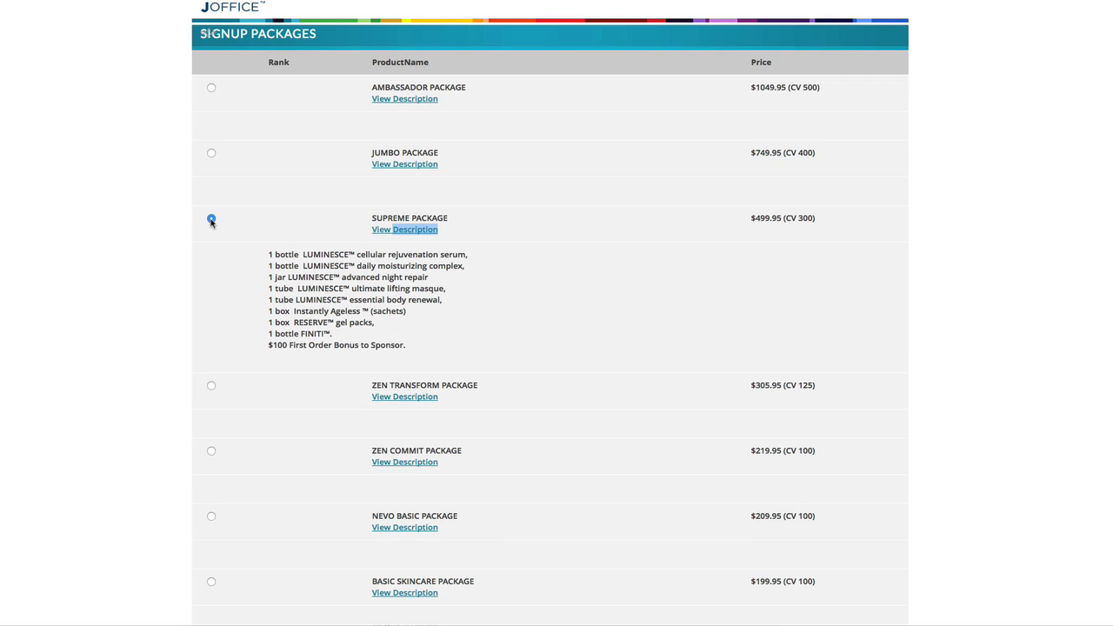
{"action": "left_click", "coordinate": [212, 218]}
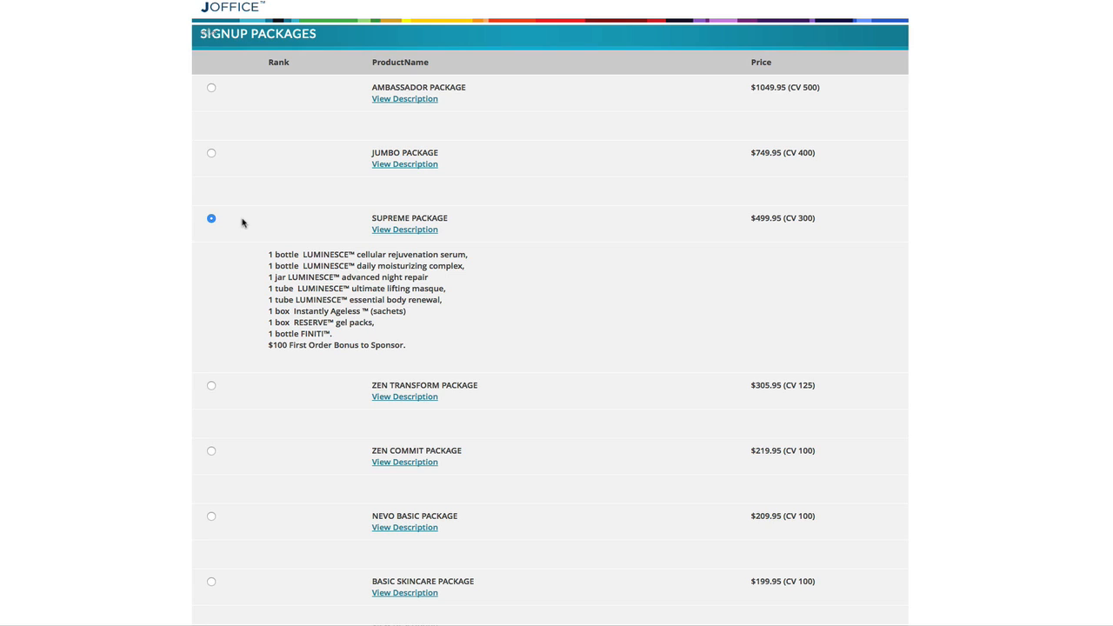
{"action": "mouse_move", "coordinate": [251, 220]}
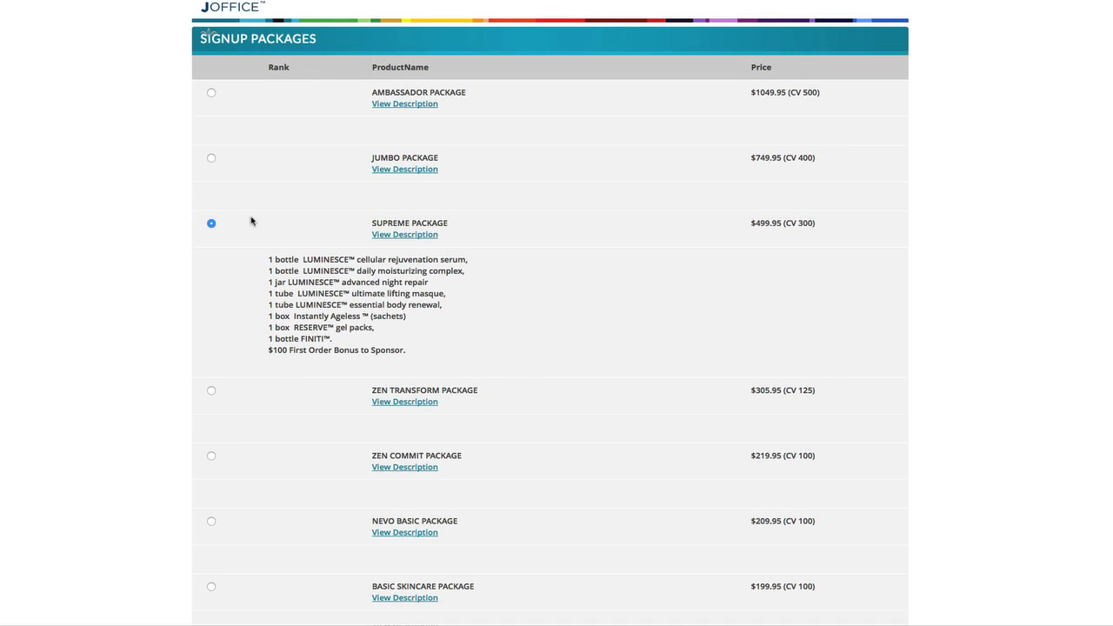
{"action": "mouse_move", "coordinate": [368, 205]}
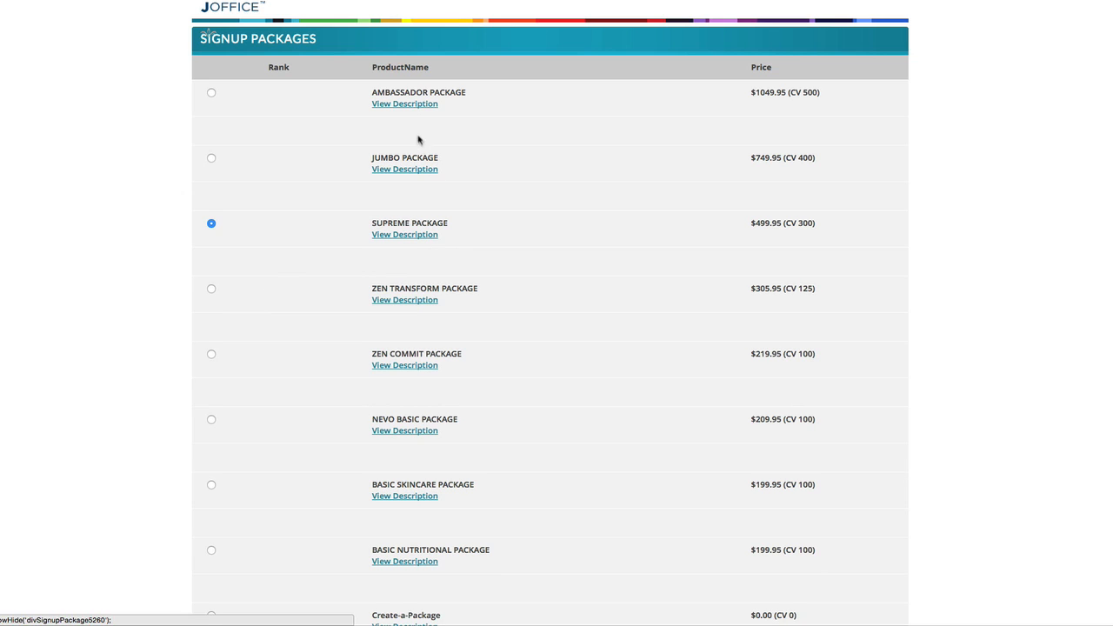
Step: View the Ambassador Package contents and make it the chosen signup package
{"action": "left_click", "coordinate": [403, 104]}
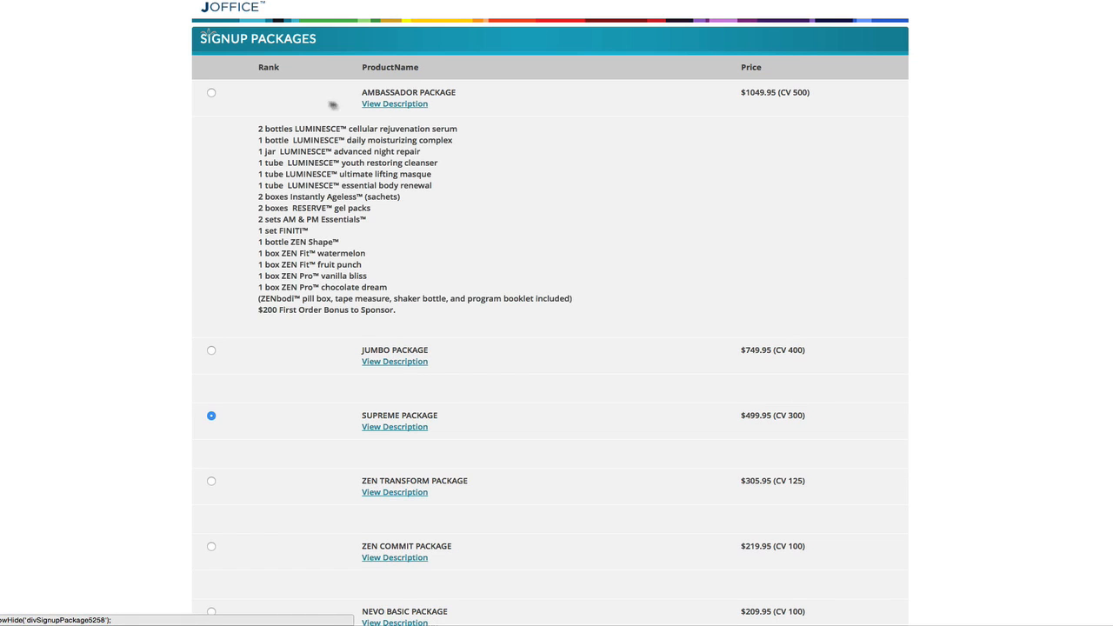
{"action": "left_click", "coordinate": [212, 93]}
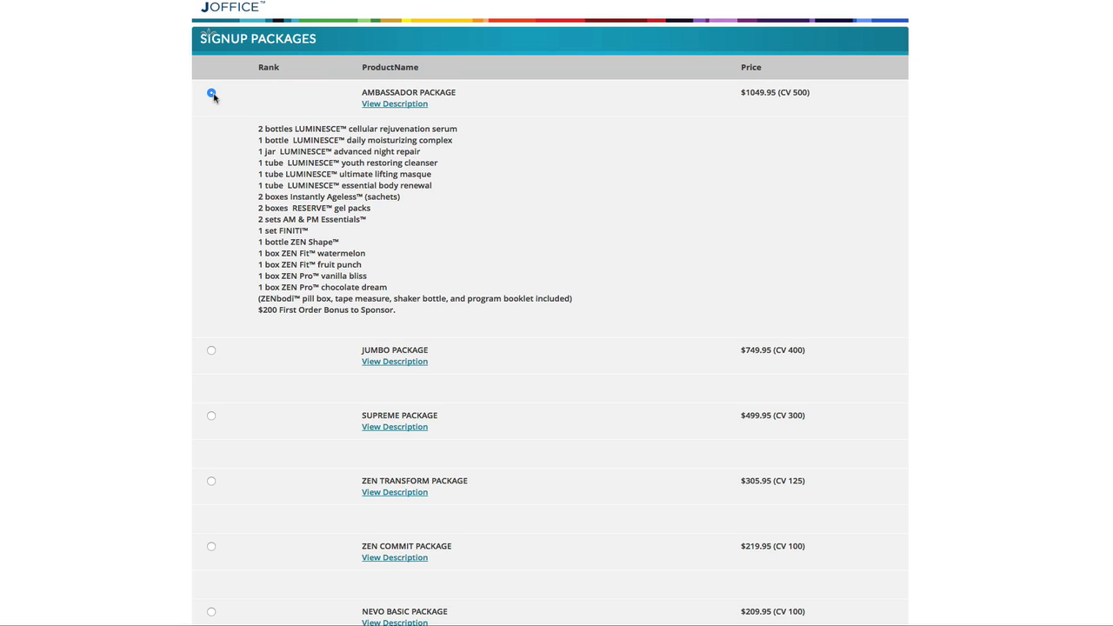
{"action": "left_click", "coordinate": [212, 92]}
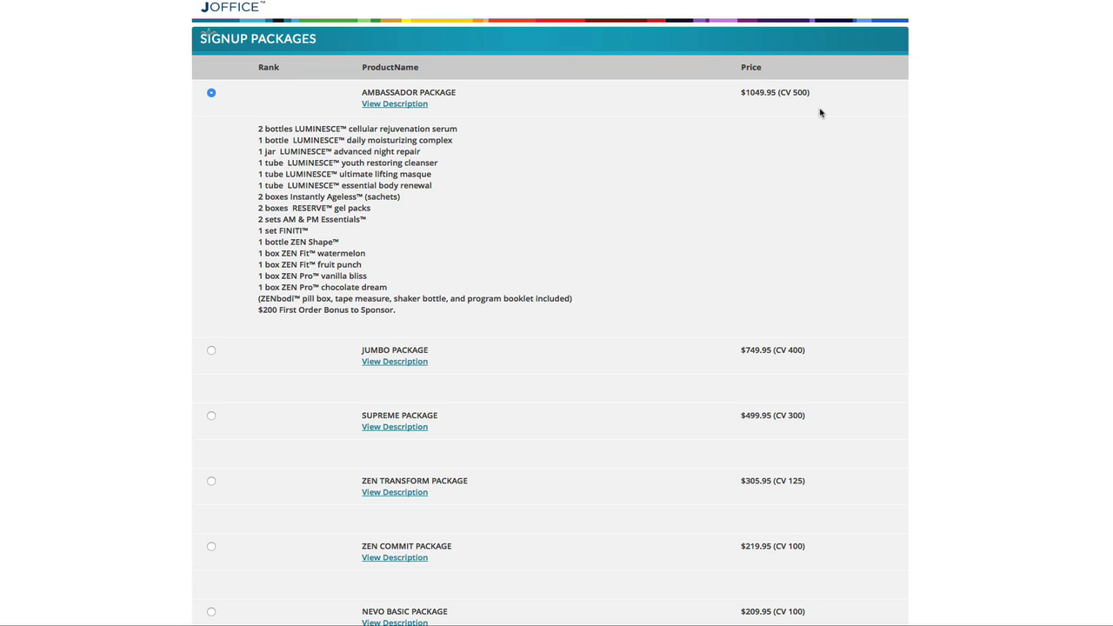
{"action": "mouse_move", "coordinate": [849, 178]}
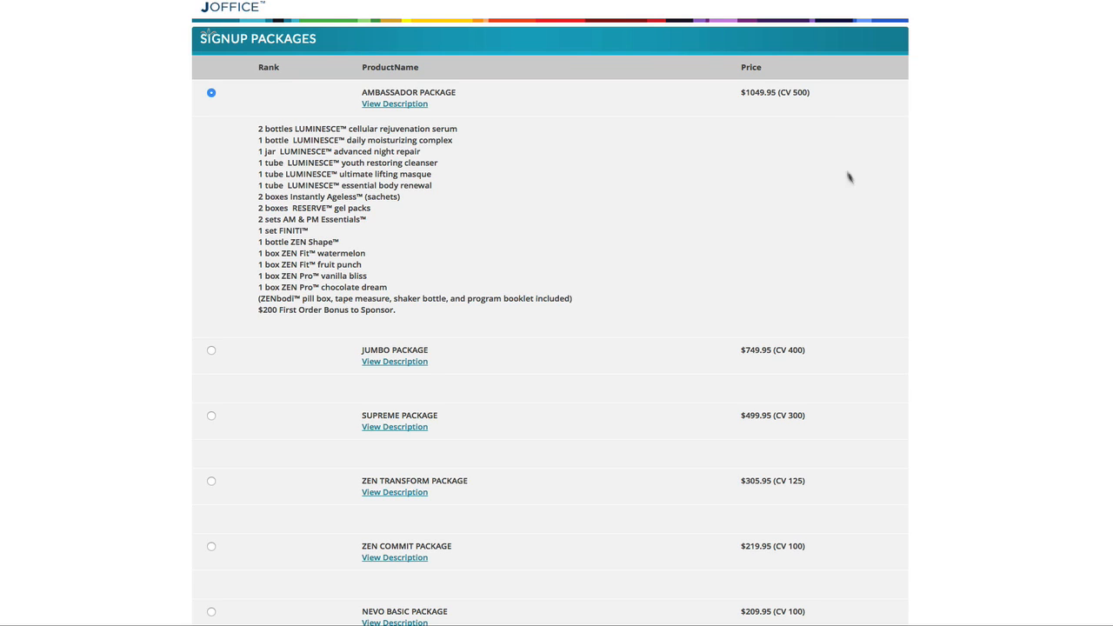
{"action": "mouse_move", "coordinate": [948, 367]}
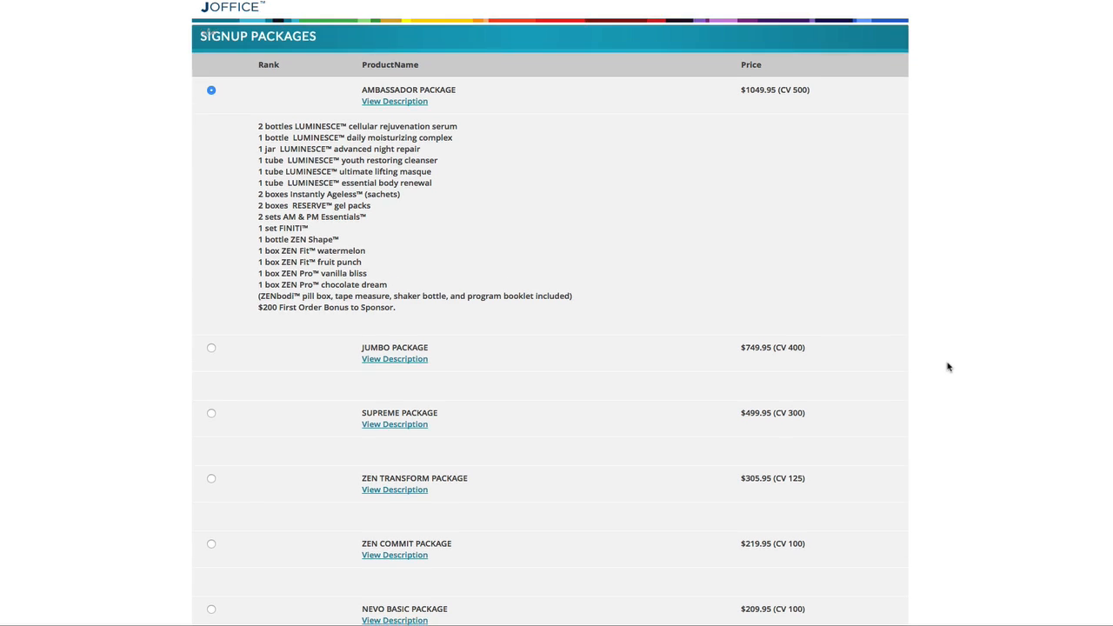
{"action": "scroll", "scroll_direction": "down", "scroll_amount": 3}
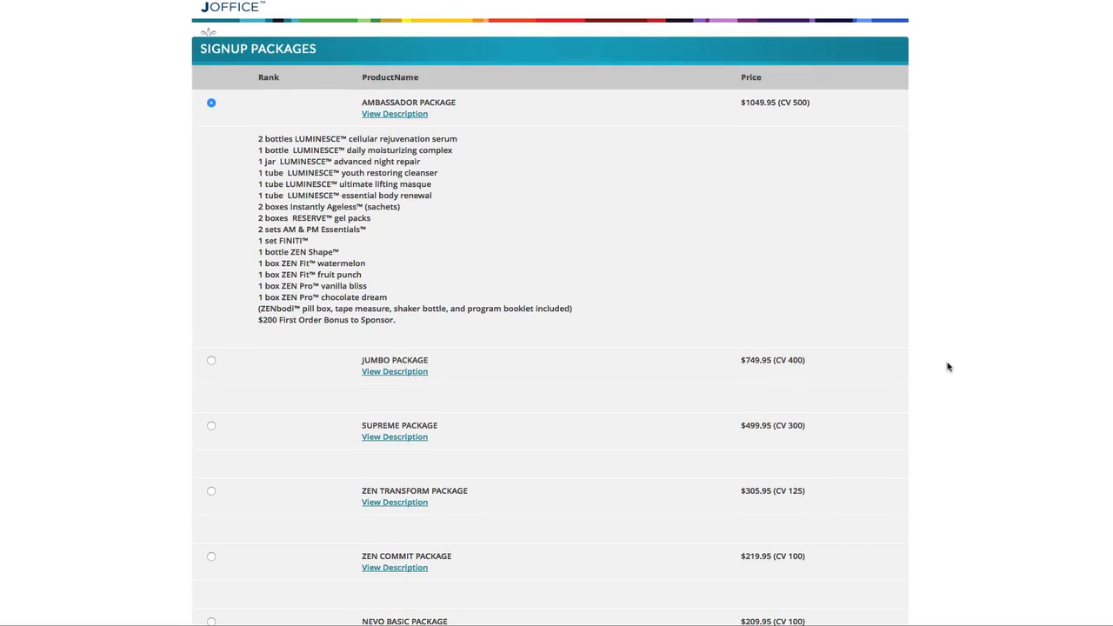
{"action": "scroll", "scroll_direction": "down", "scroll_amount": 3}
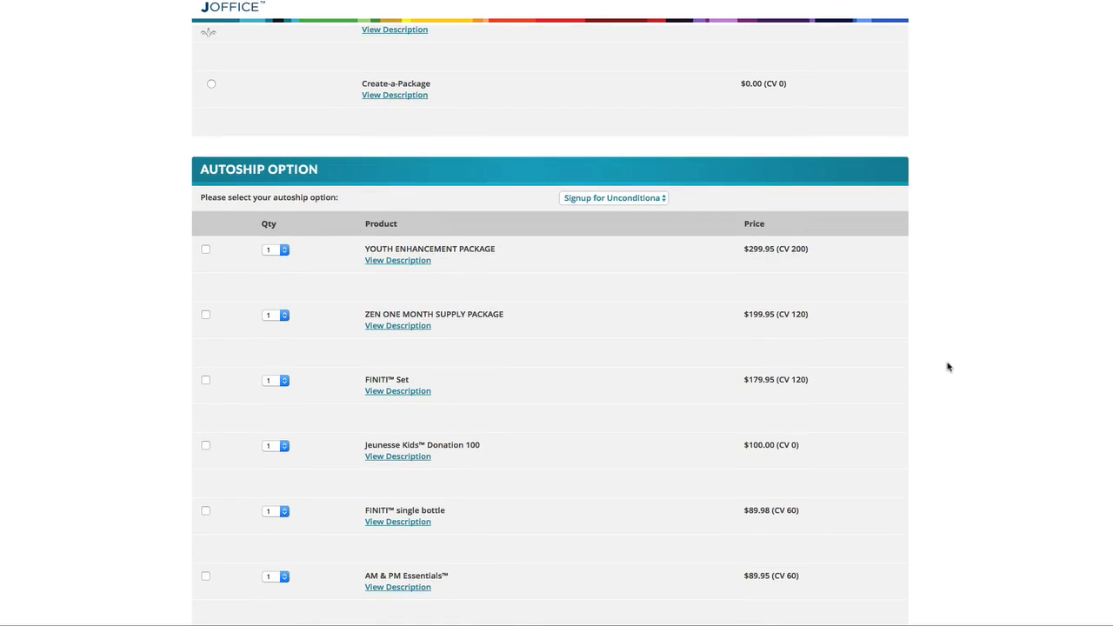
Step: Tick RESERVE in the autoship product list
{"action": "scroll", "scroll_direction": "down", "scroll_amount": 3}
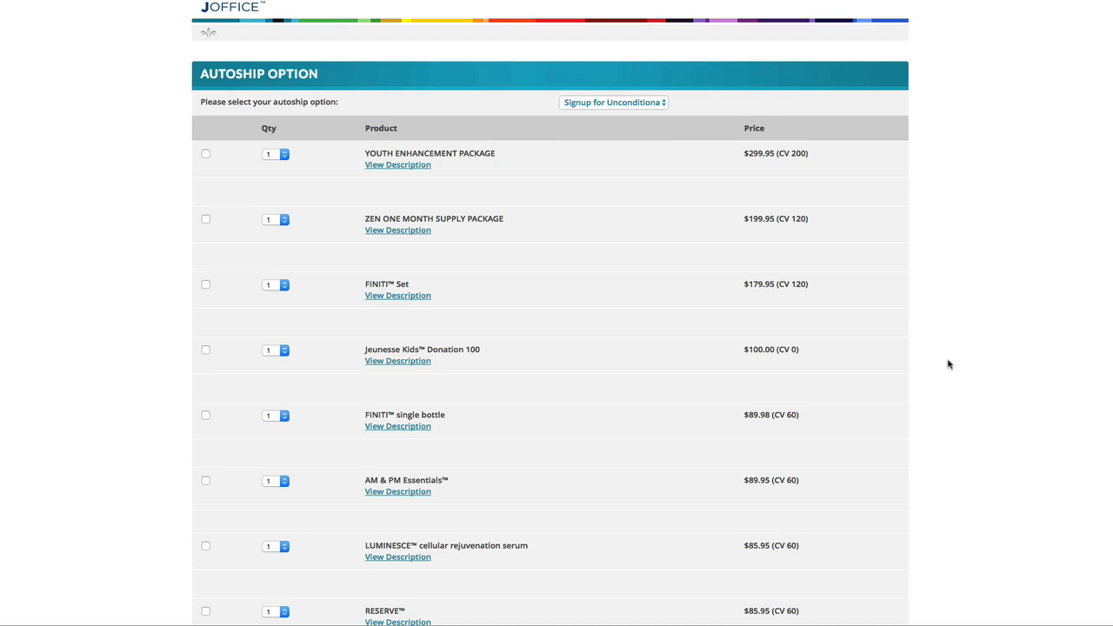
{"action": "scroll", "scroll_direction": "down", "scroll_amount": 3}
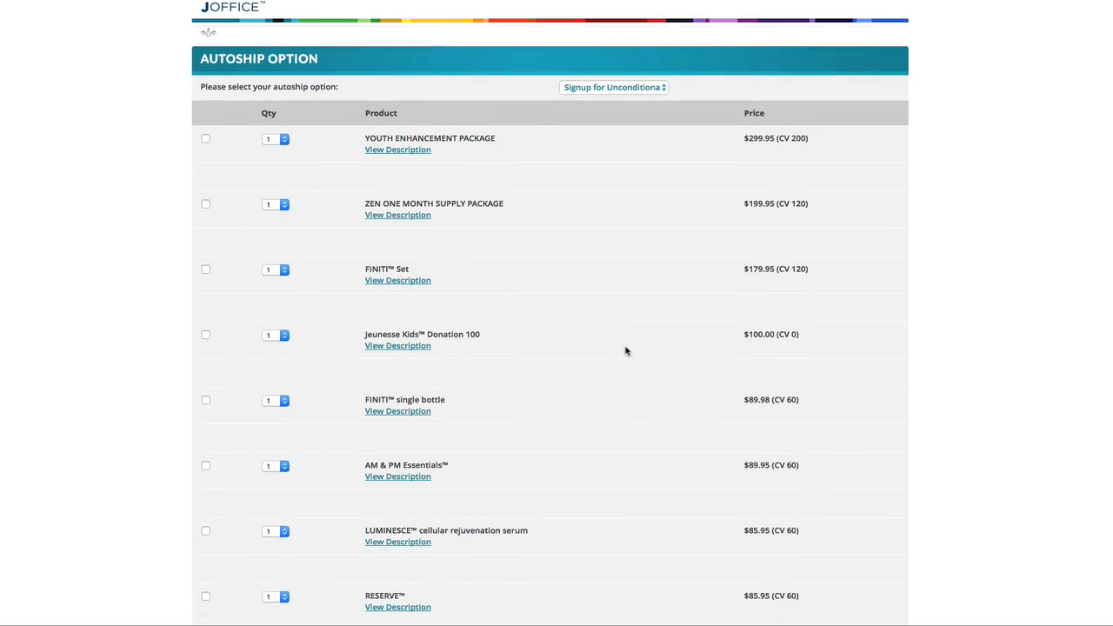
{"action": "scroll", "scroll_direction": "down", "scroll_amount": 3}
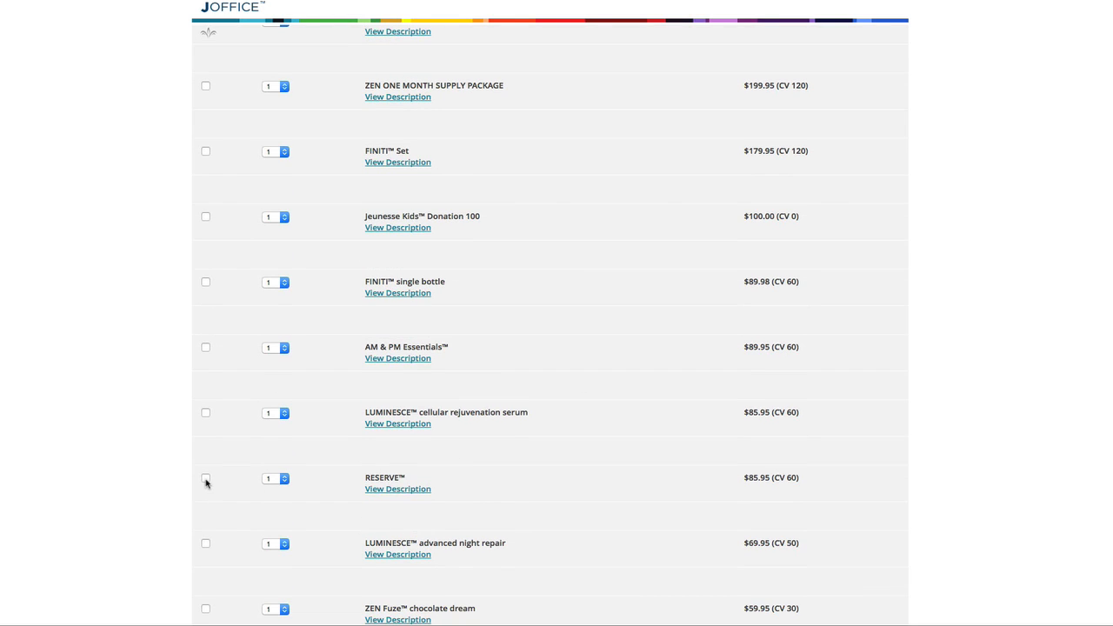
{"action": "left_click", "coordinate": [205, 478]}
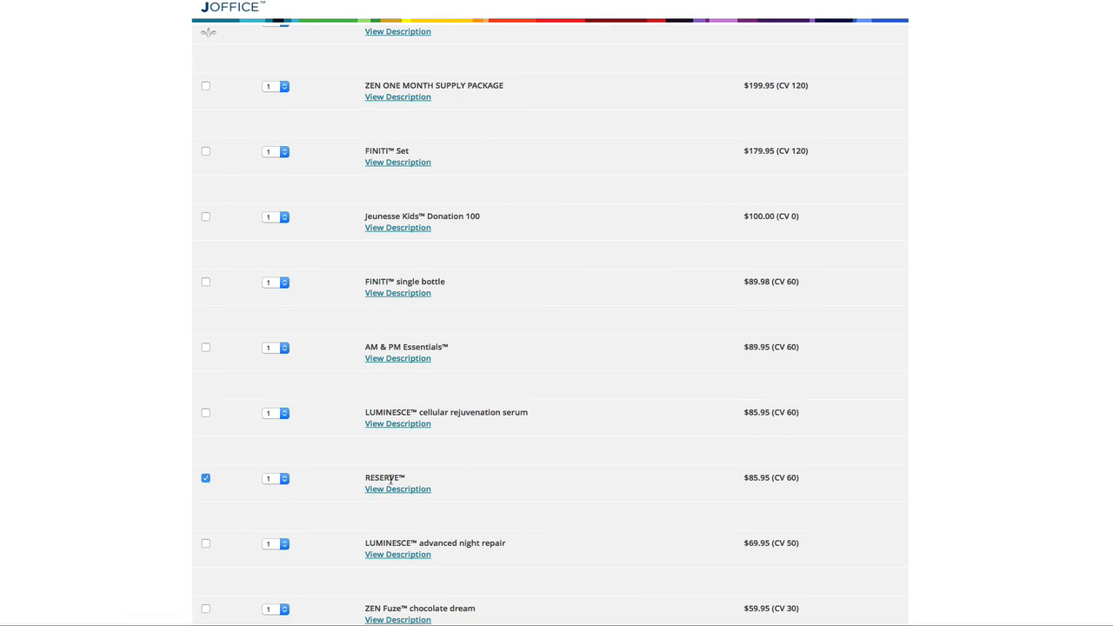
{"action": "mouse_move", "coordinate": [842, 474]}
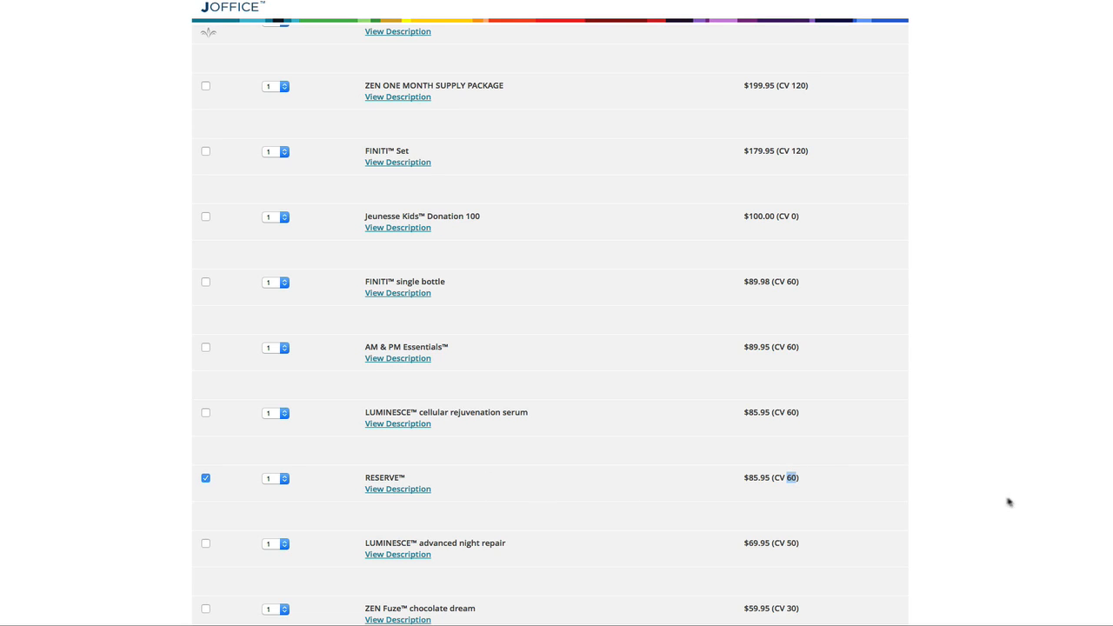
{"action": "mouse_move", "coordinate": [1018, 503]}
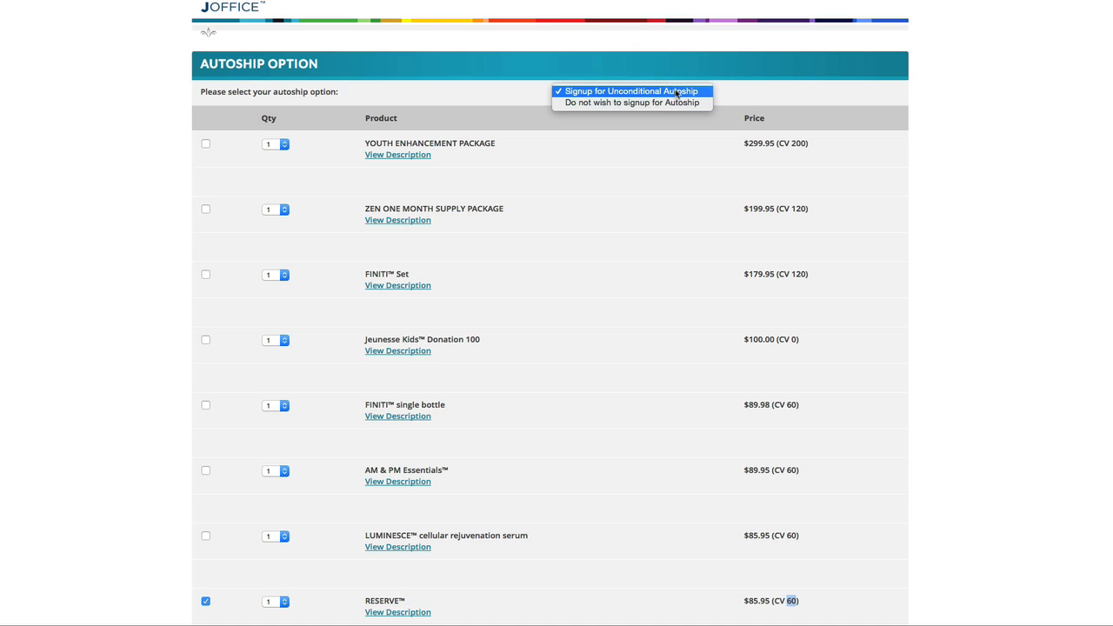
Step: Choose unconditional autoship and leave only RESERVE ticked among the autoship products
{"action": "left_click", "coordinate": [626, 90]}
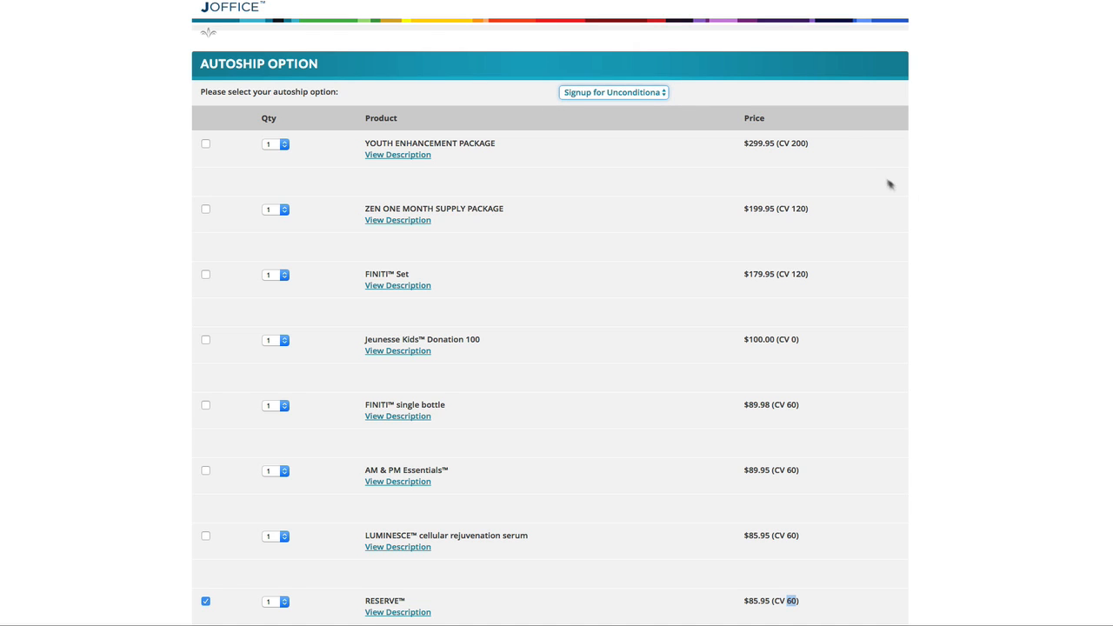
{"action": "scroll", "scroll_direction": "down", "scroll_amount": 3}
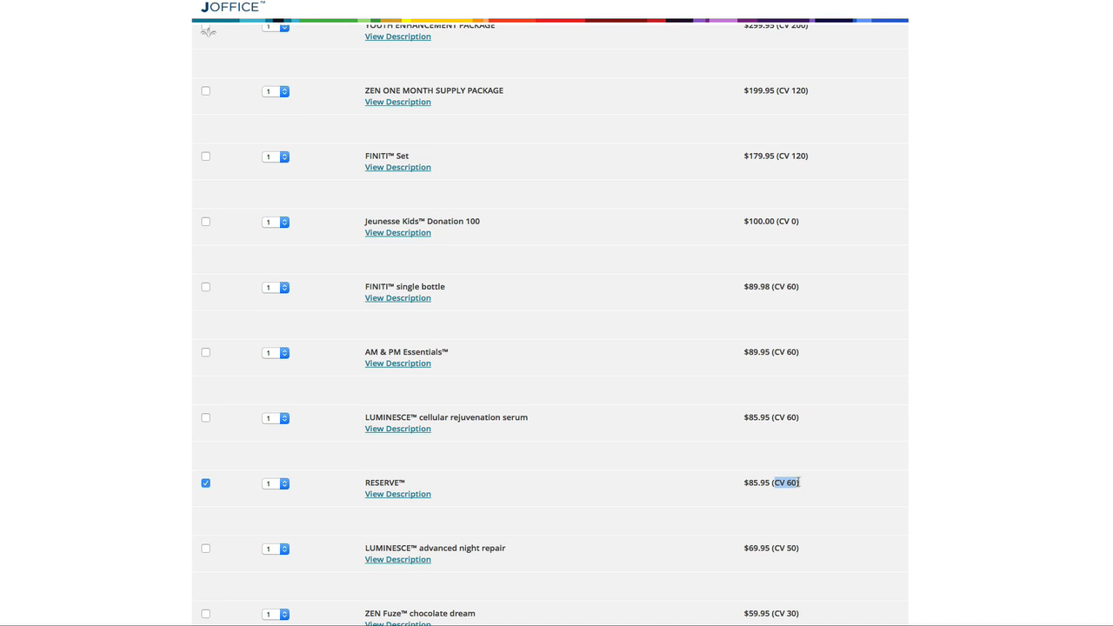
{"action": "scroll", "scroll_direction": "down", "scroll_amount": 3}
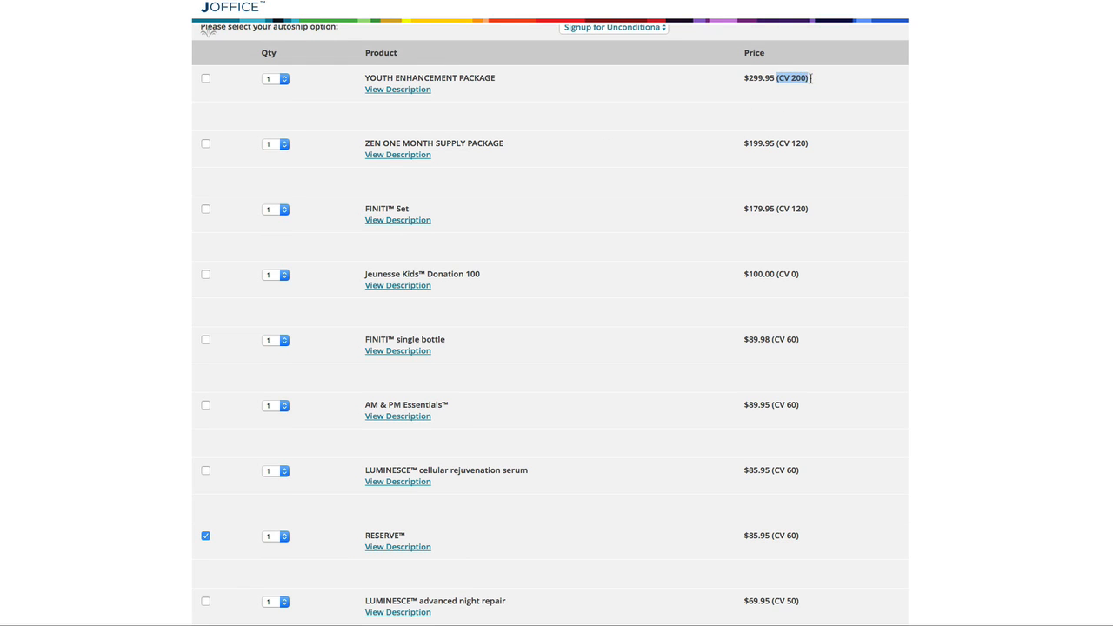
{"action": "left_click", "coordinate": [205, 78]}
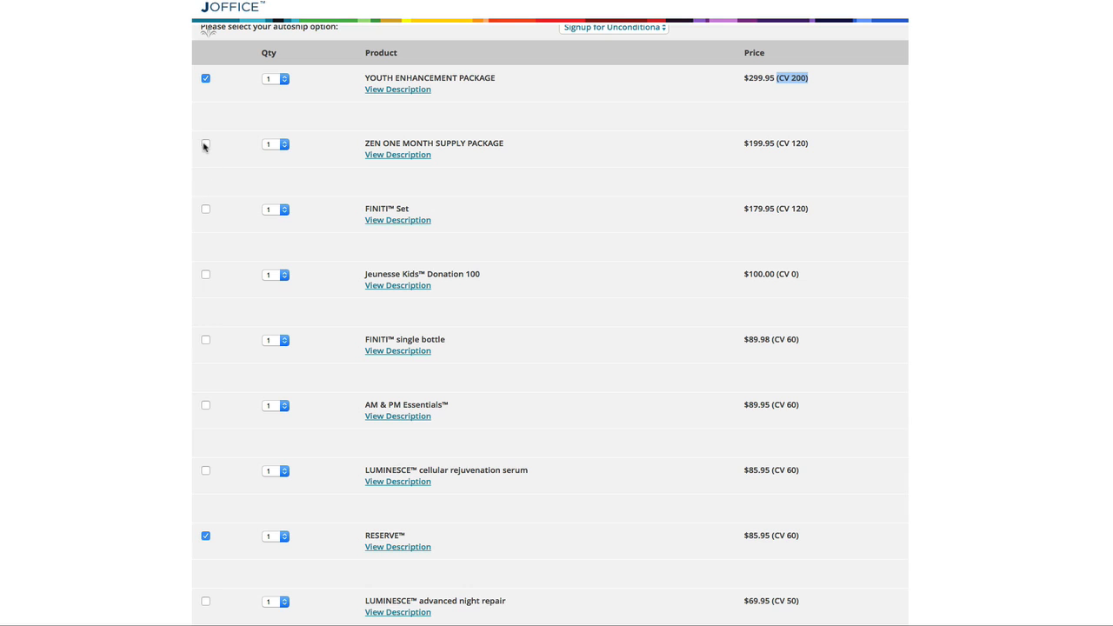
{"action": "left_click", "coordinate": [205, 143]}
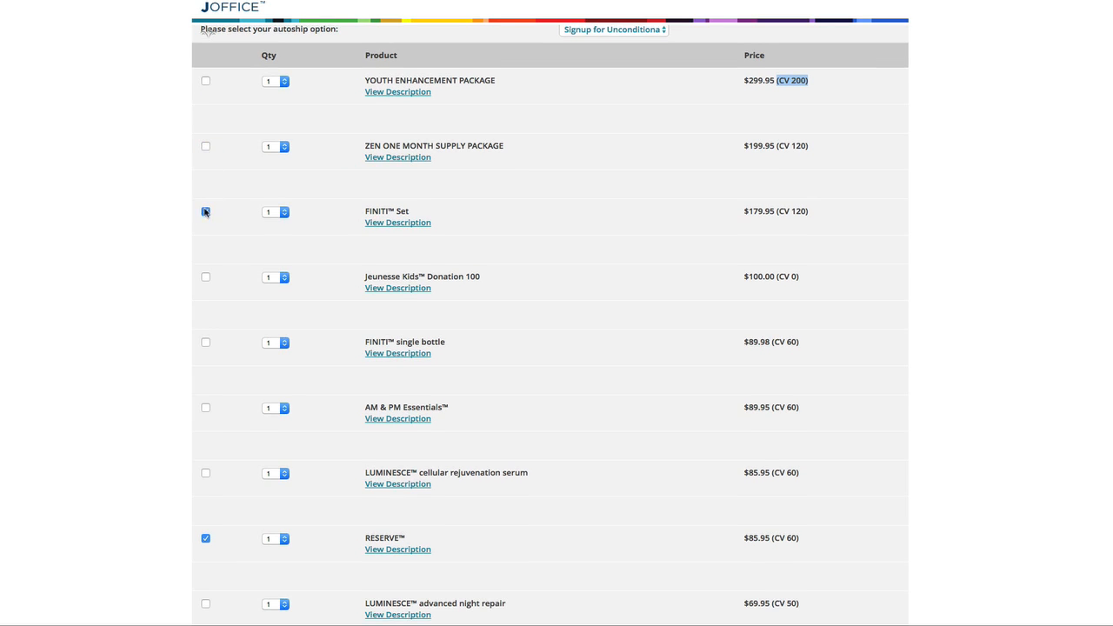
{"action": "left_click", "coordinate": [205, 212]}
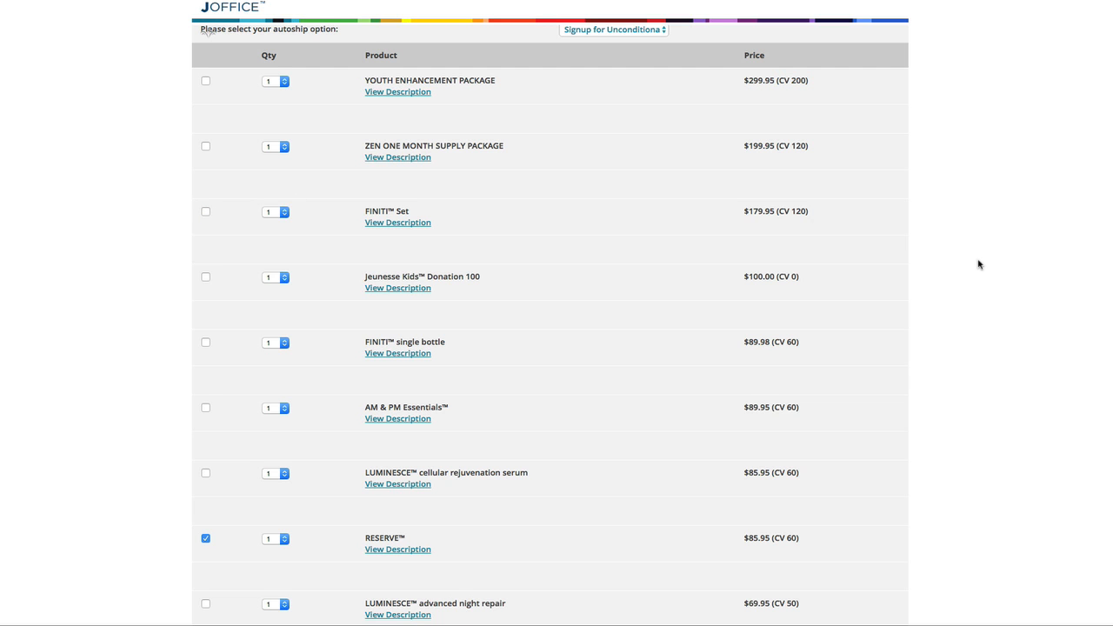
{"action": "scroll", "scroll_direction": "down", "scroll_amount": 3}
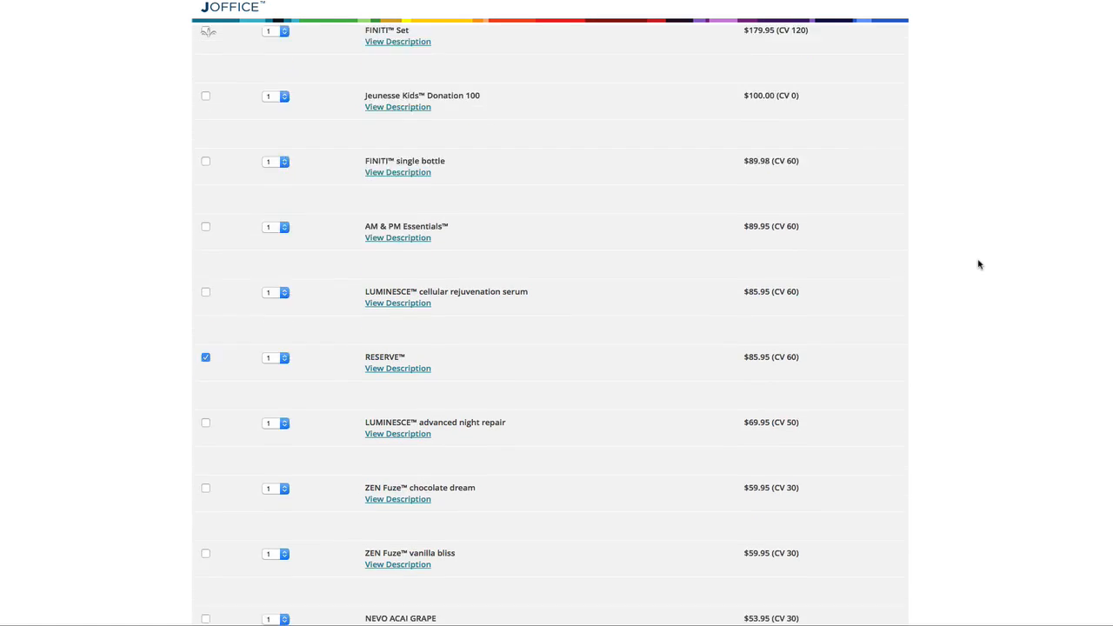
{"action": "scroll", "scroll_direction": "down", "scroll_amount": 3}
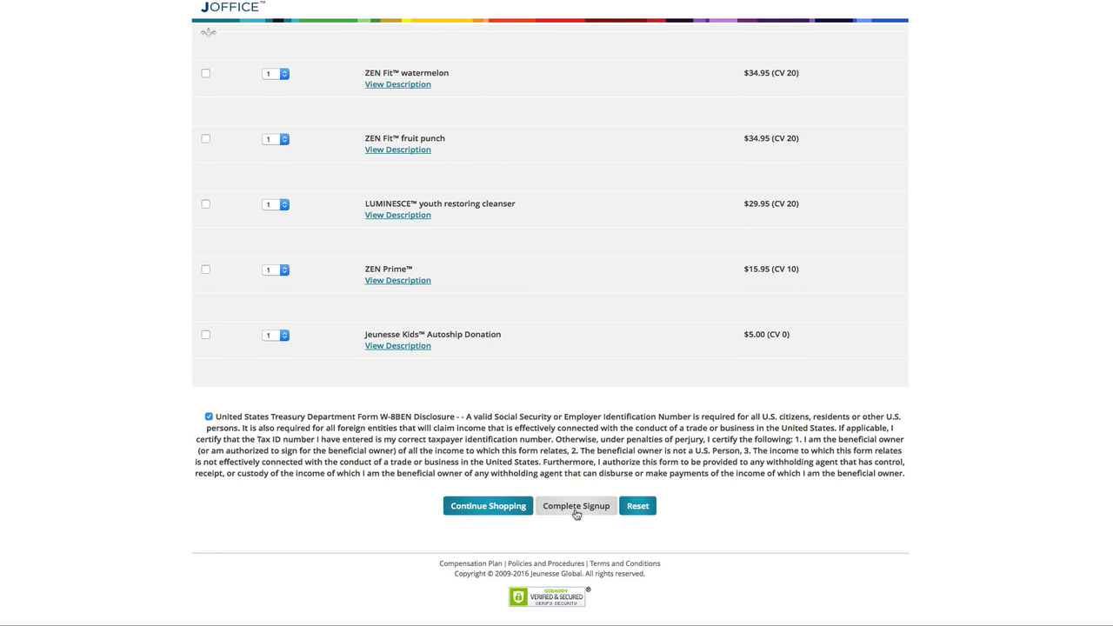
Step: Accept the W-8BEN disclosure and submit the completed distributor signup
{"action": "left_click", "coordinate": [576, 505]}
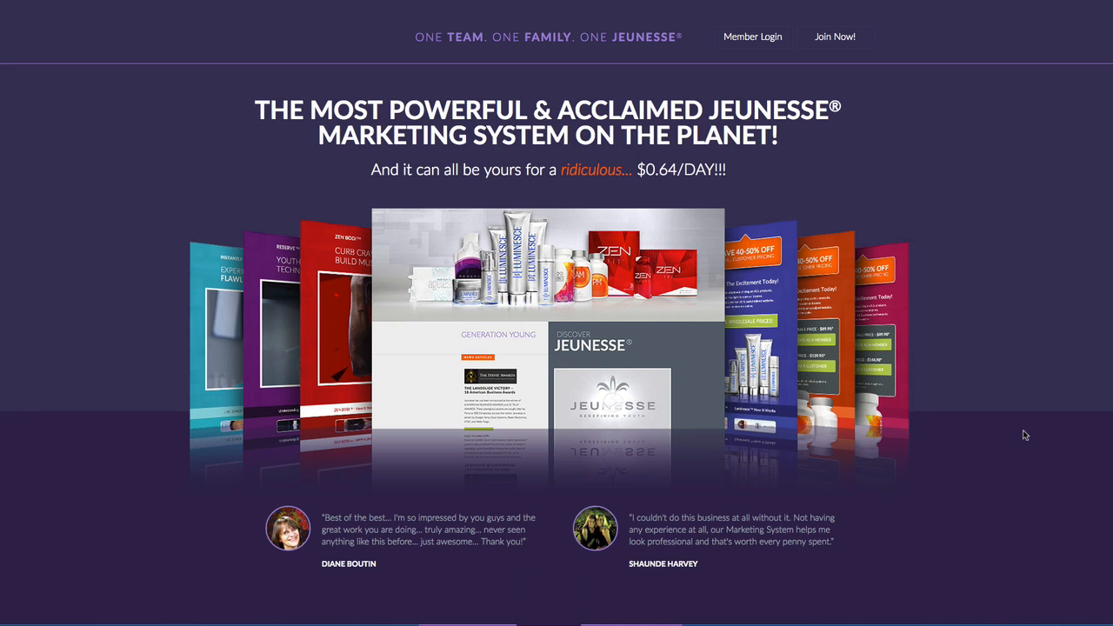
Step: Scroll the Team Takeover landing page through funnels, testimonials and blog pages to System Features & Highlights
{"action": "scroll", "scroll_direction": "down", "scroll_amount": 3}
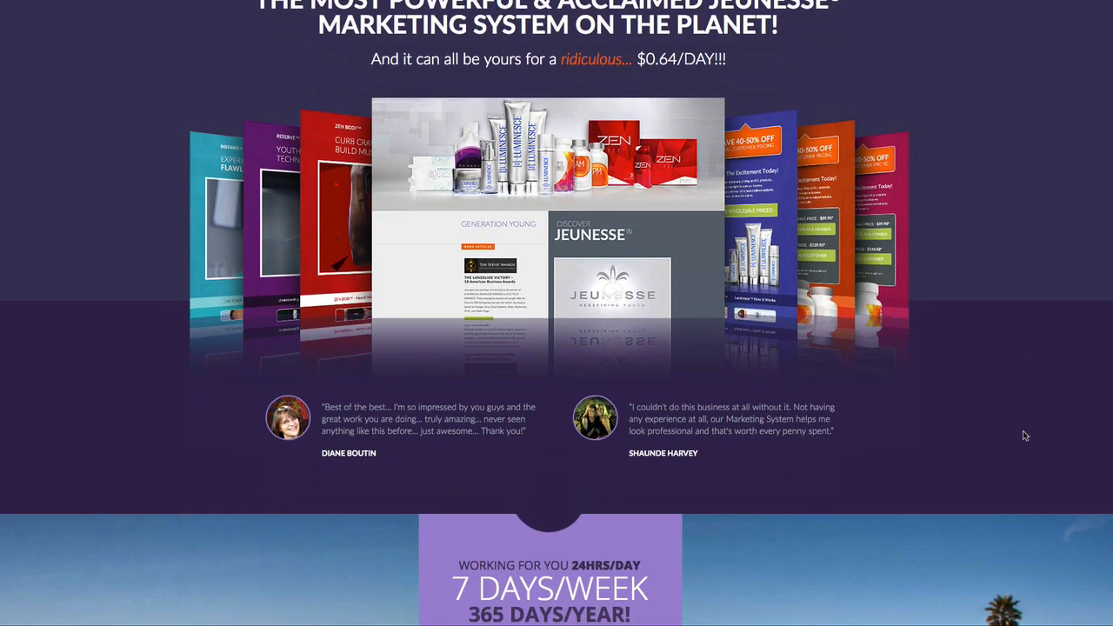
{"action": "scroll", "scroll_direction": "down", "scroll_amount": 3}
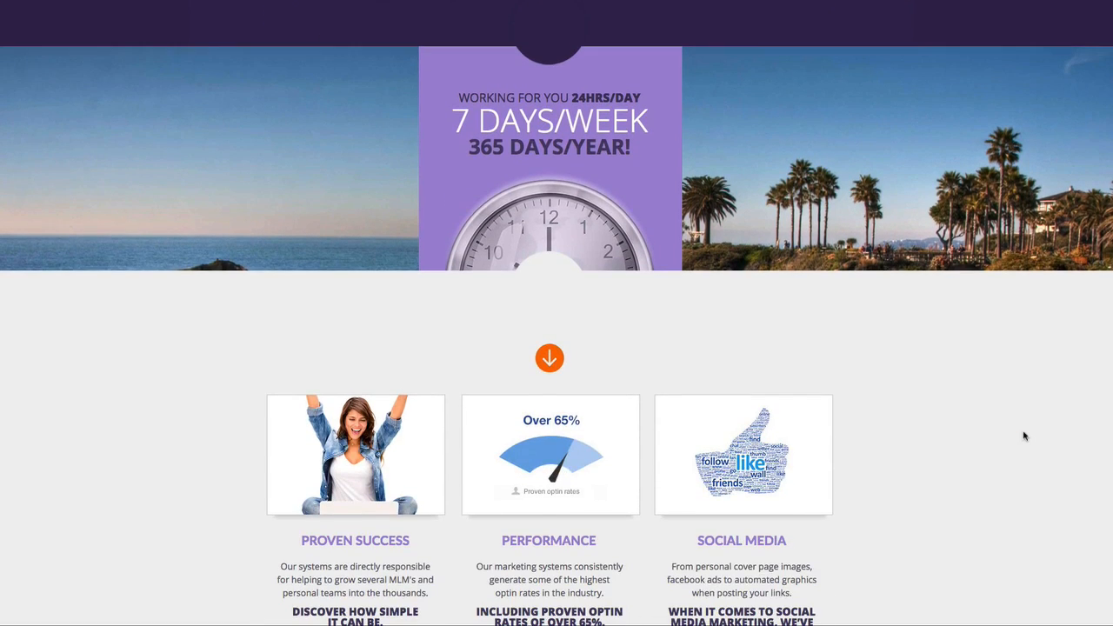
{"action": "scroll", "scroll_direction": "down", "scroll_amount": 3}
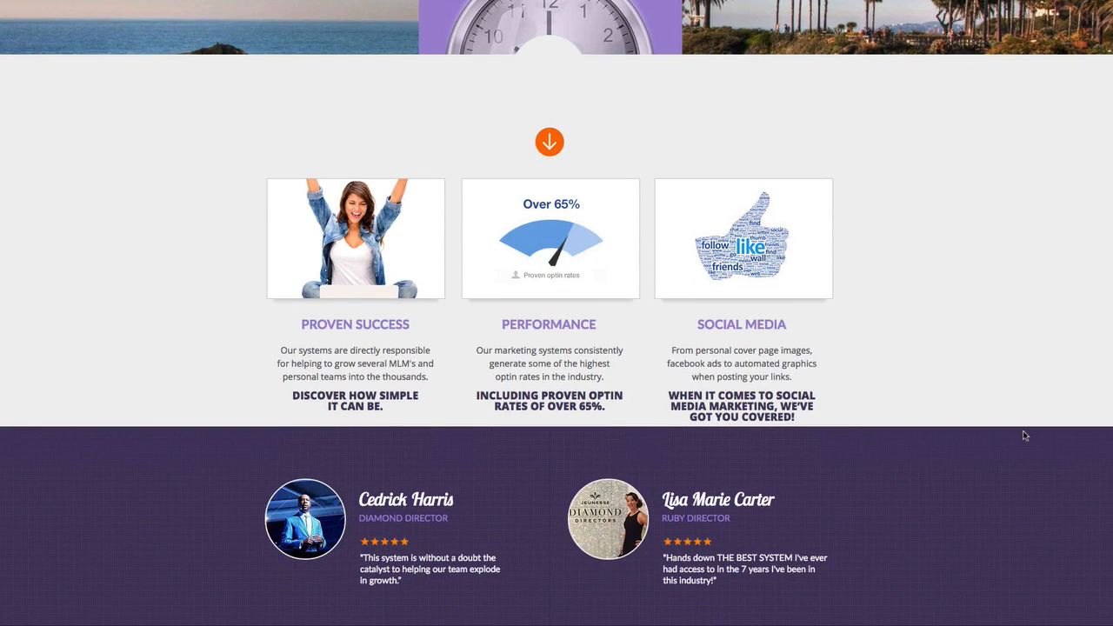
{"action": "scroll", "scroll_direction": "down", "scroll_amount": 3}
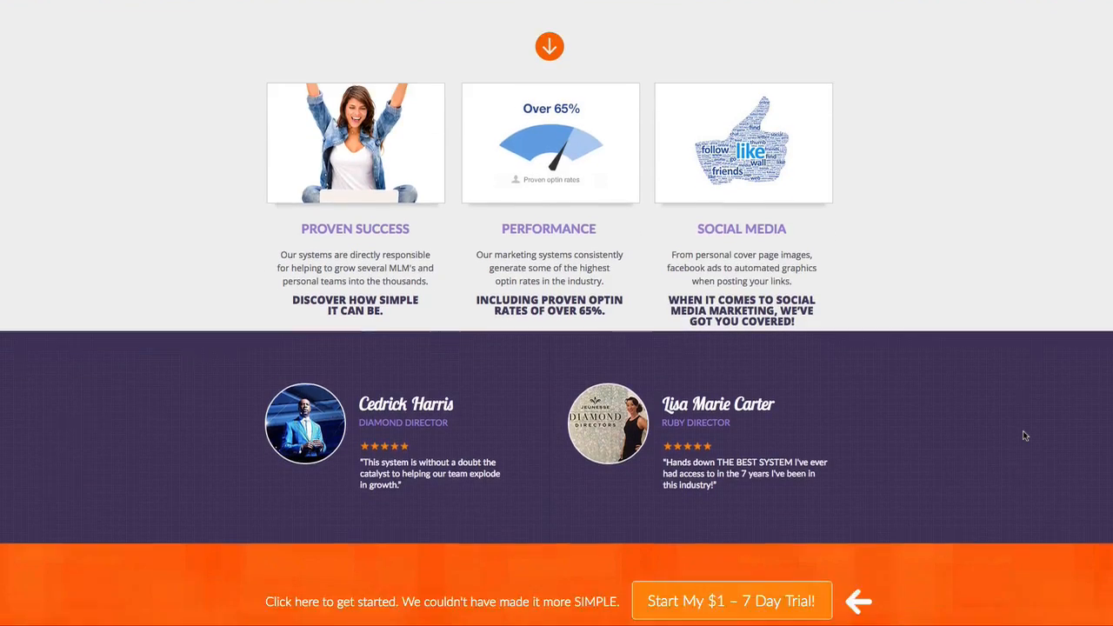
{"action": "scroll", "scroll_direction": "down", "scroll_amount": 3}
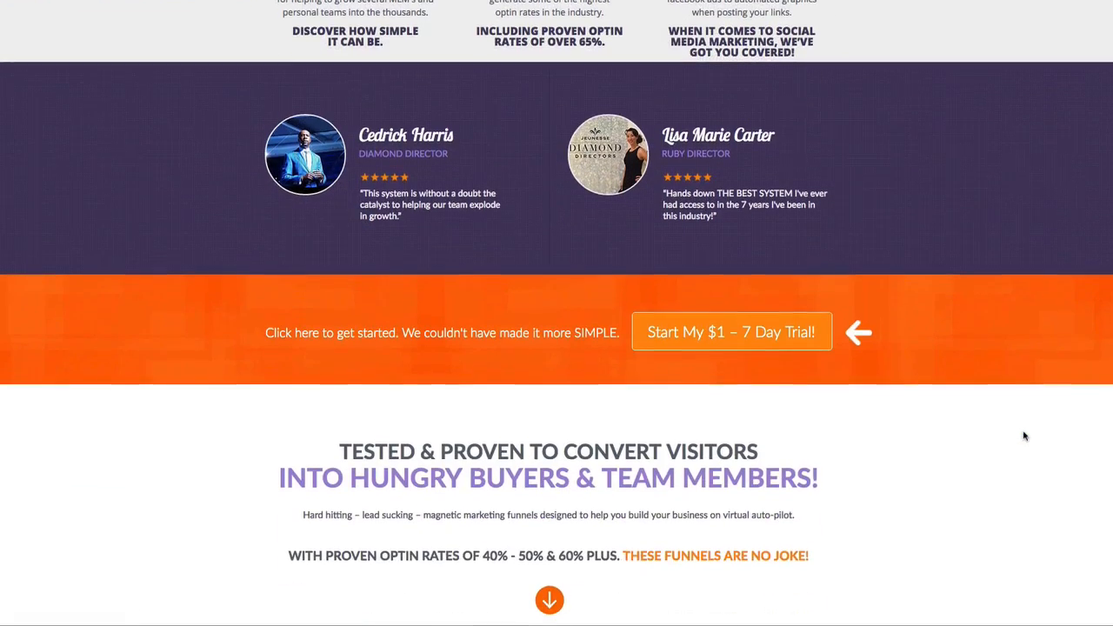
{"action": "scroll", "scroll_direction": "down", "scroll_amount": 3}
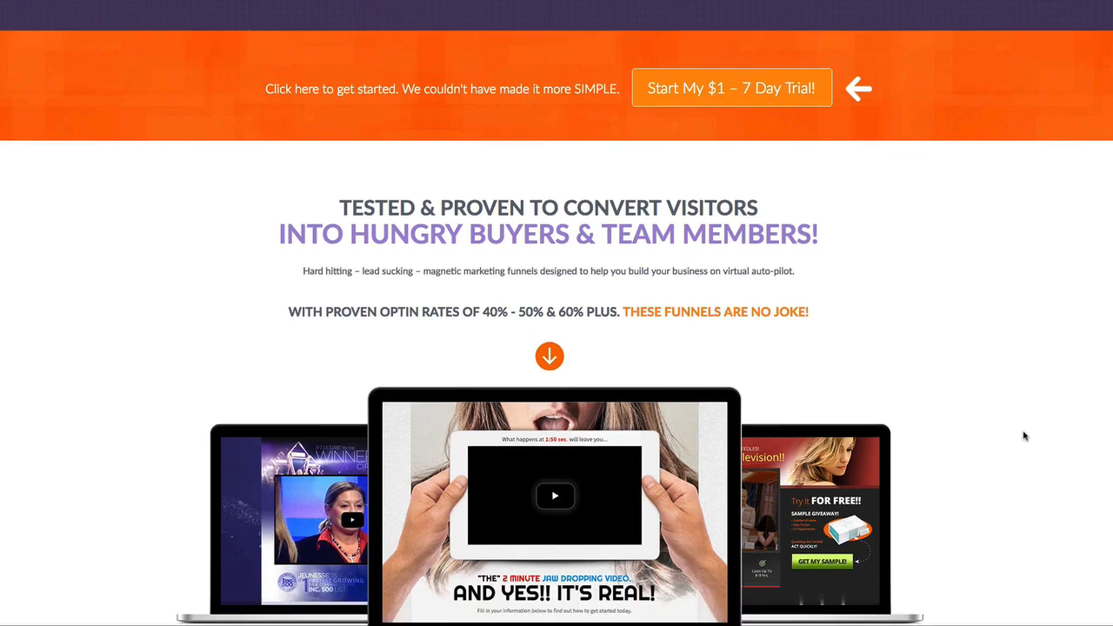
{"action": "scroll", "scroll_direction": "down", "scroll_amount": 3}
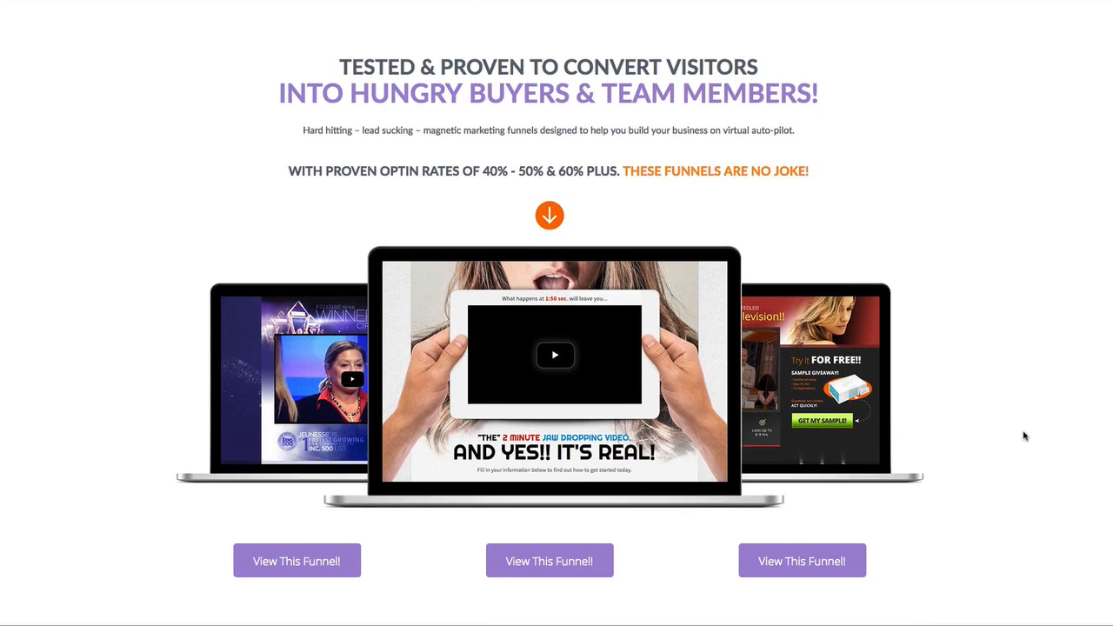
{"action": "scroll", "scroll_direction": "down", "scroll_amount": 3}
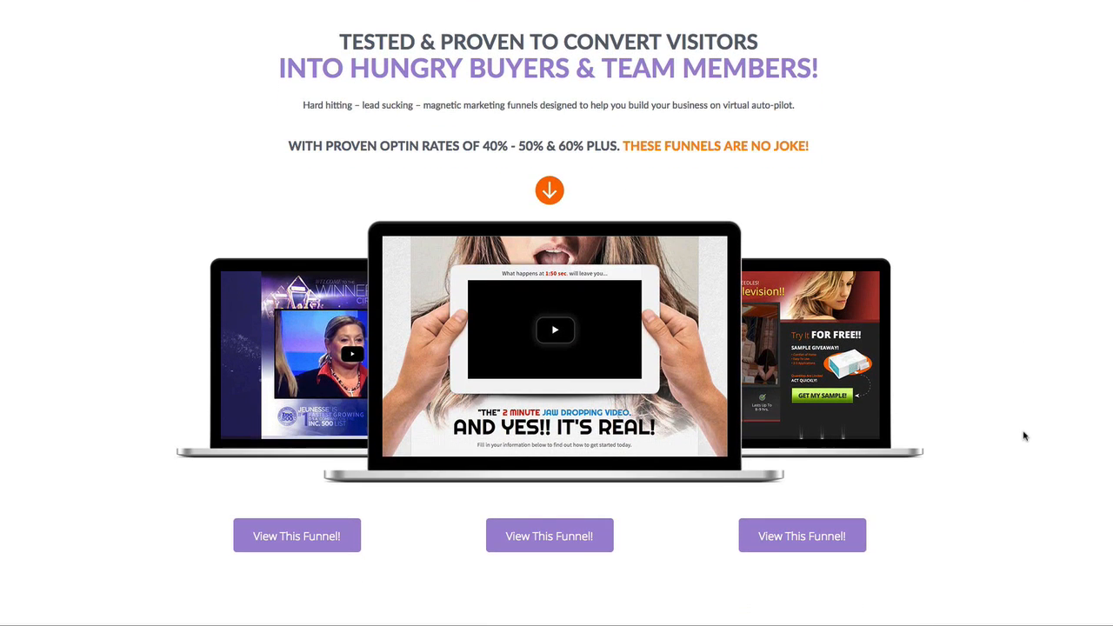
{"action": "scroll", "scroll_direction": "down", "scroll_amount": 3}
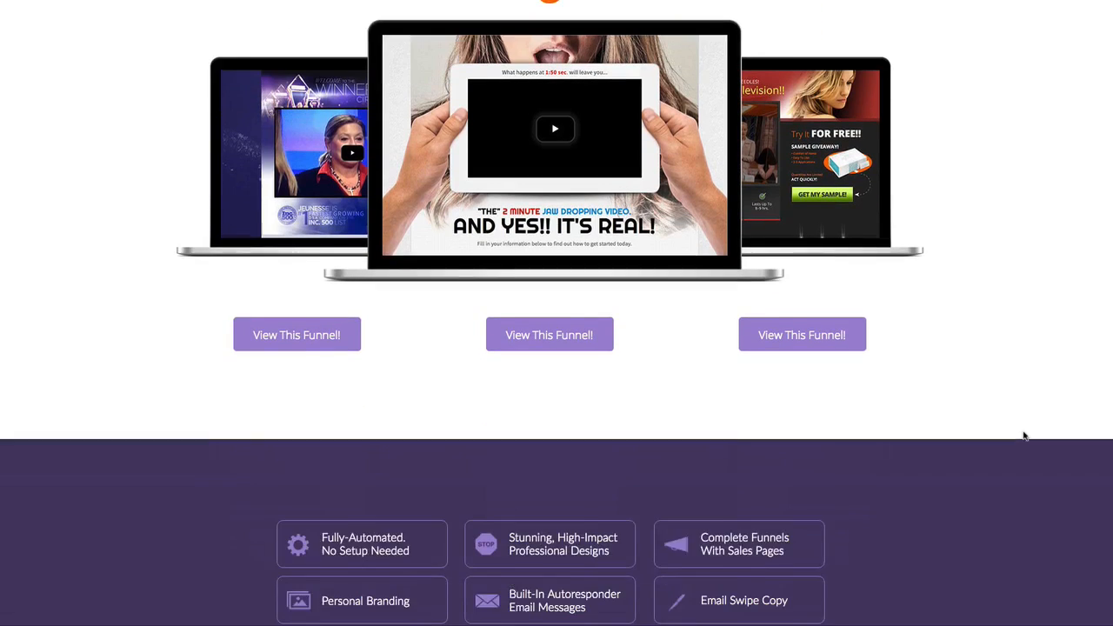
{"action": "scroll", "scroll_direction": "down", "scroll_amount": 3}
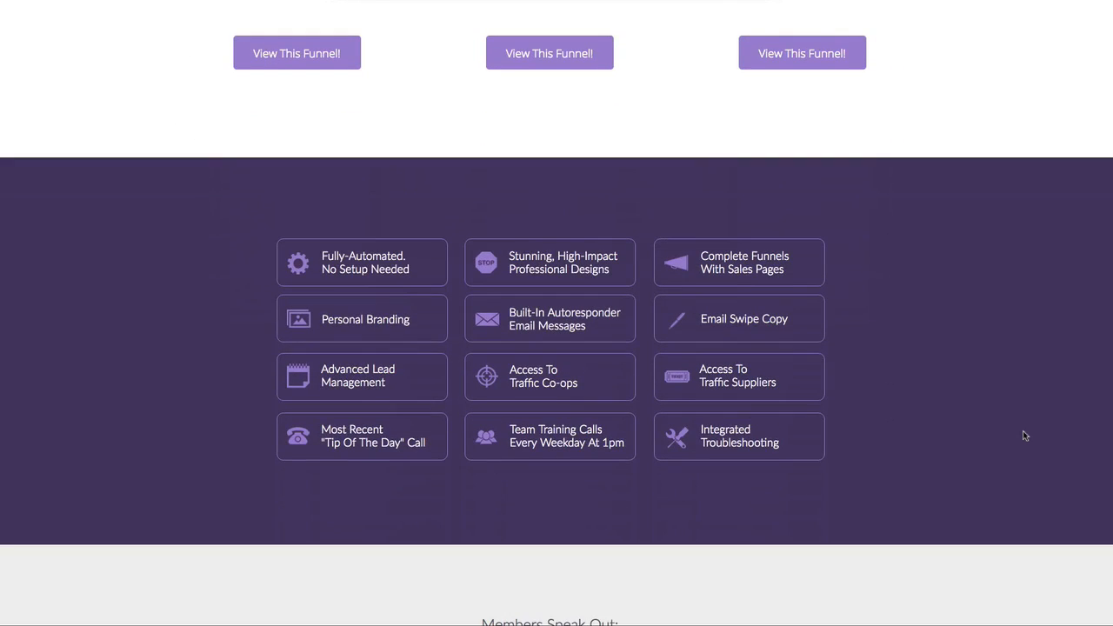
{"action": "scroll", "scroll_direction": "down", "scroll_amount": 3}
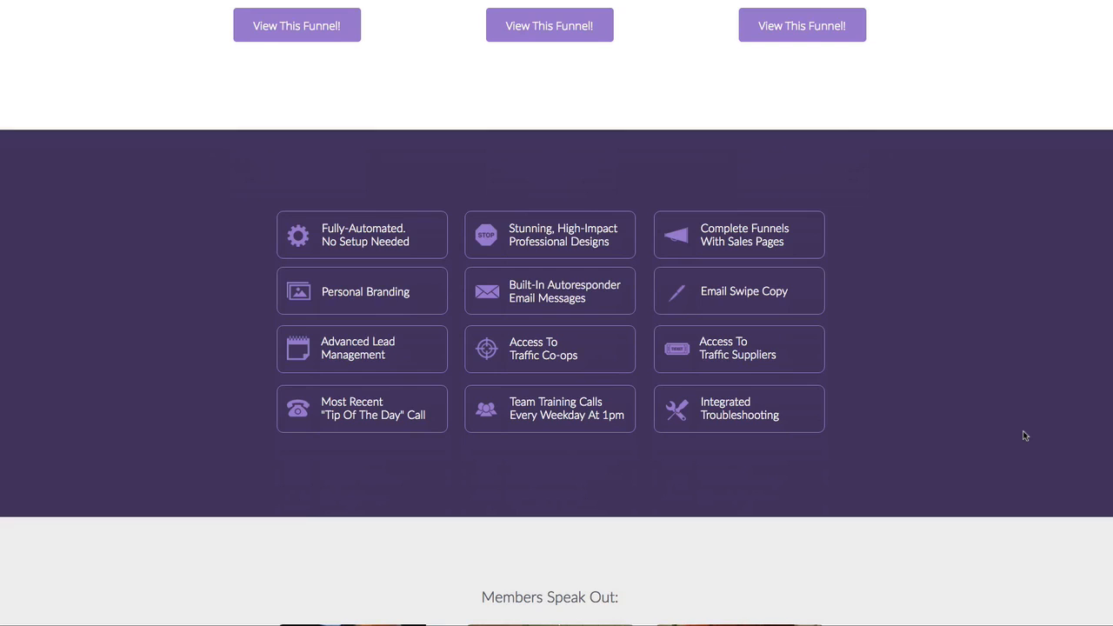
{"action": "scroll", "scroll_direction": "down", "scroll_amount": 3}
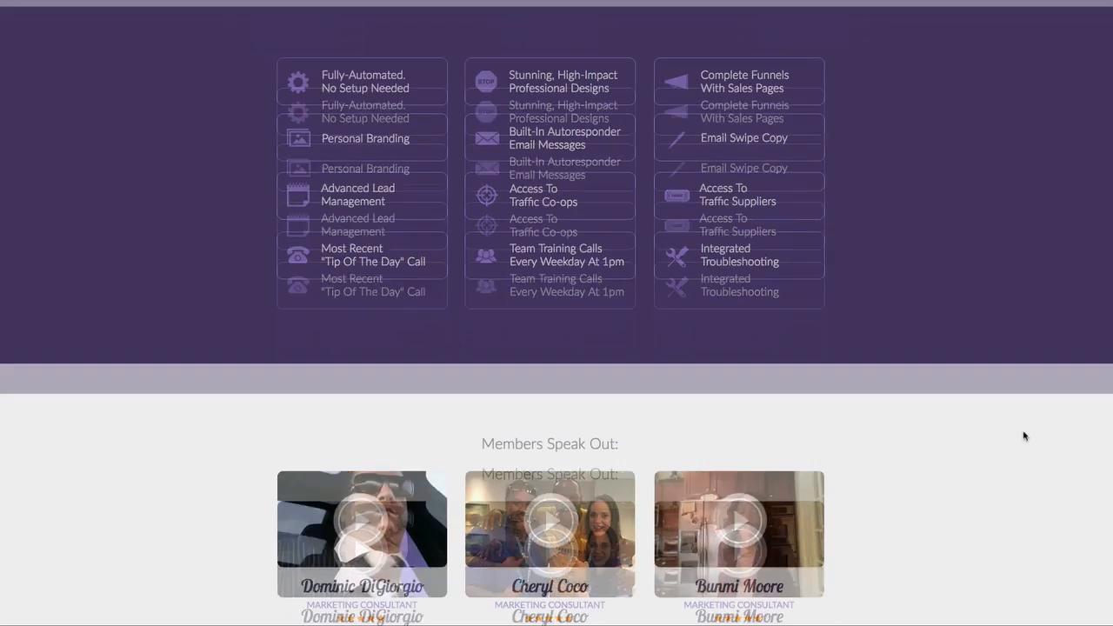
{"action": "scroll", "scroll_direction": "down", "scroll_amount": 3}
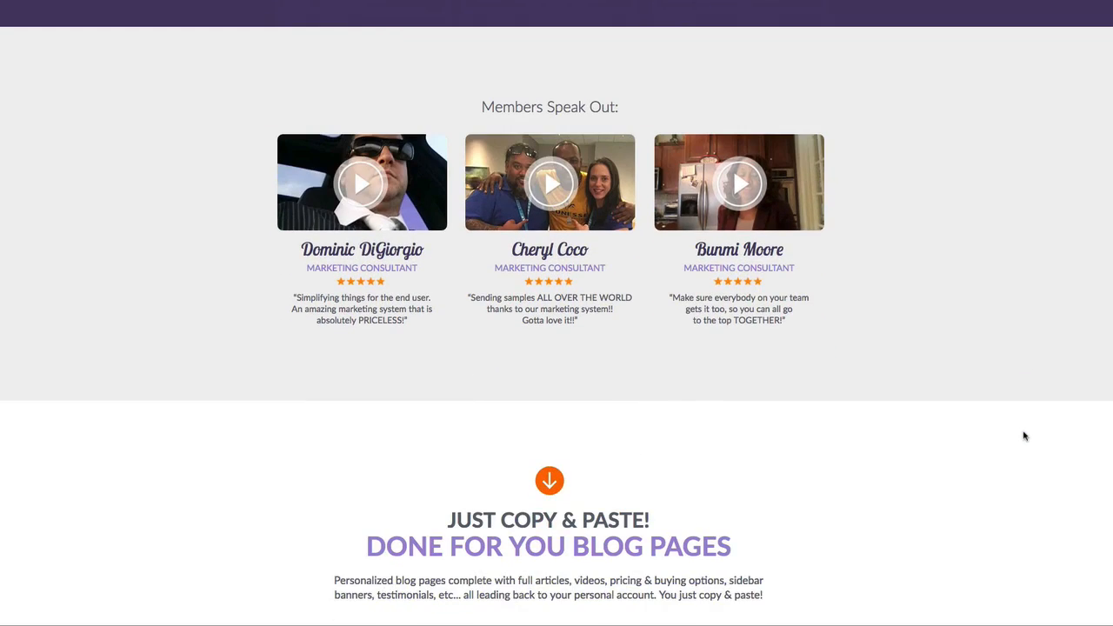
{"action": "scroll", "scroll_direction": "down", "scroll_amount": 3}
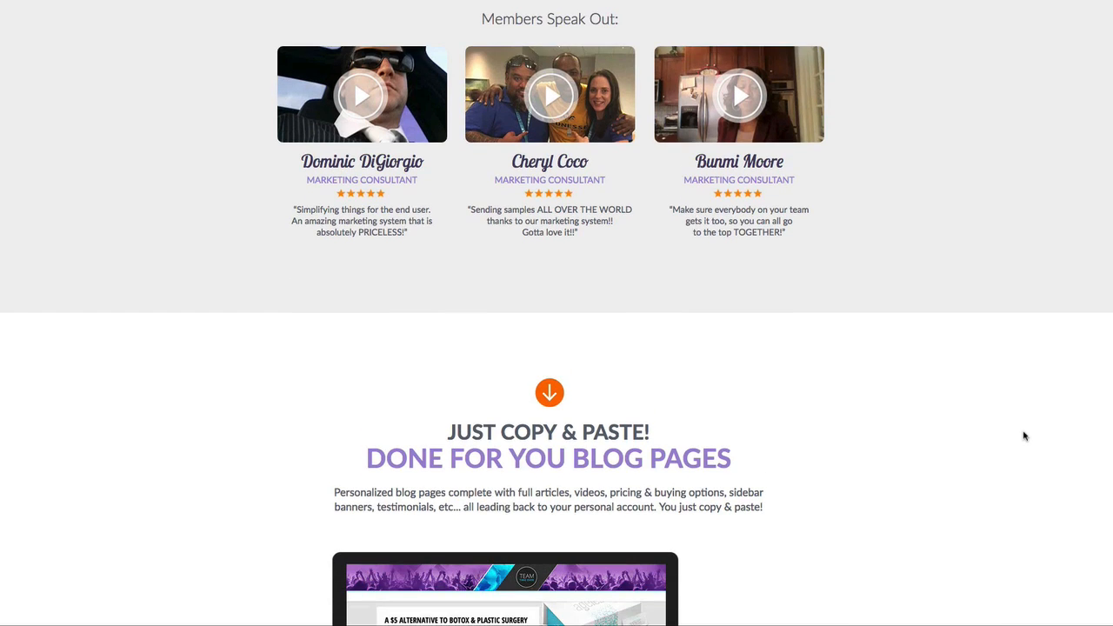
{"action": "scroll", "scroll_direction": "down", "scroll_amount": 3}
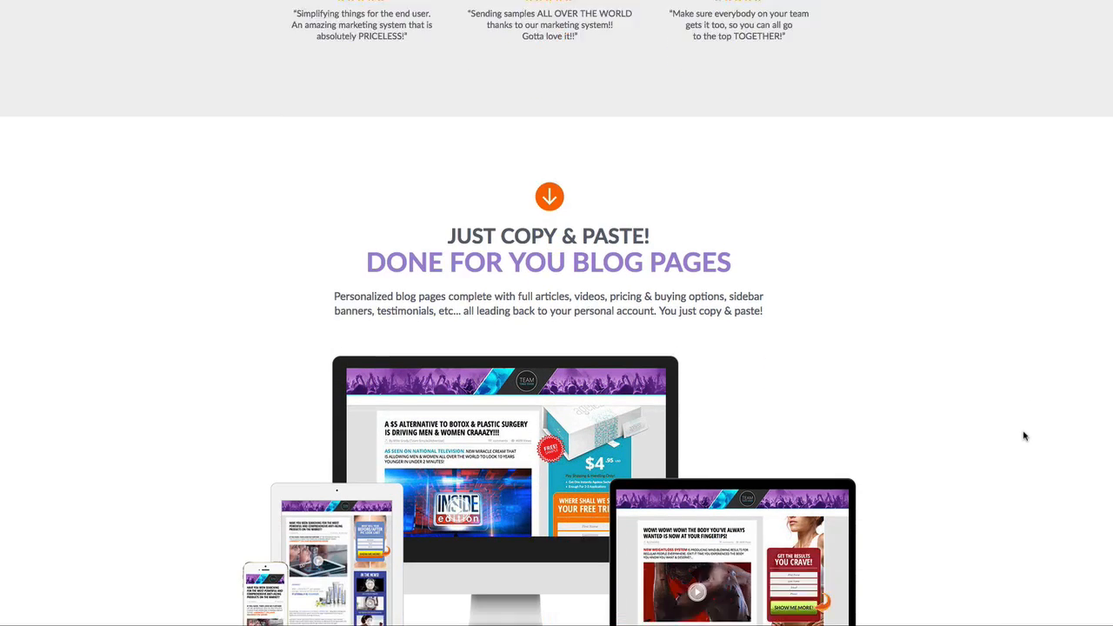
{"action": "scroll", "scroll_direction": "down", "scroll_amount": 3}
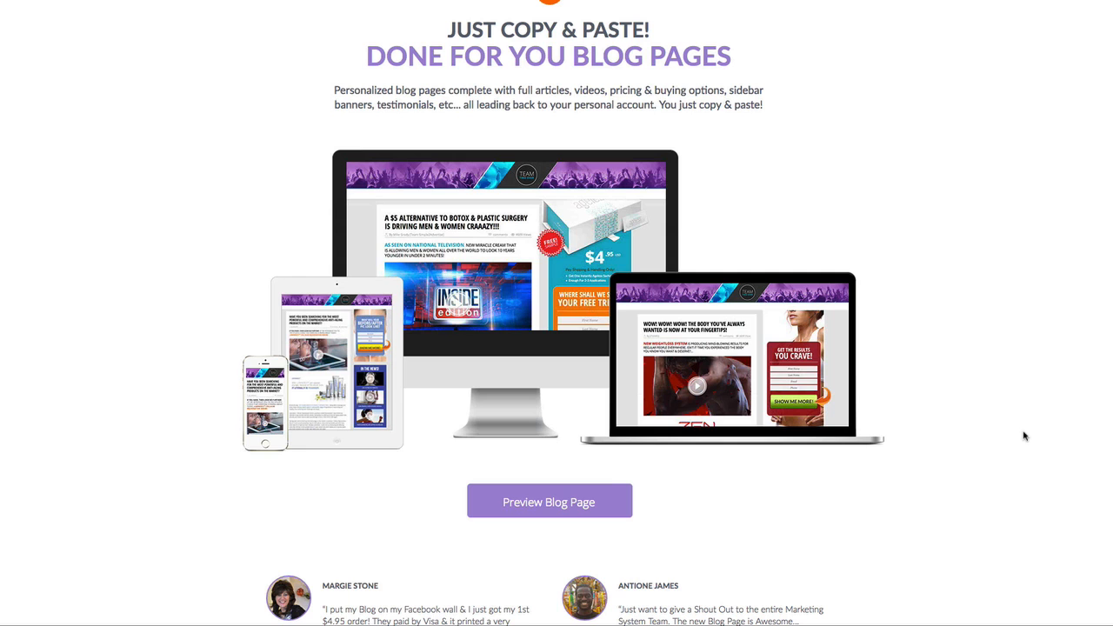
{"action": "scroll", "scroll_direction": "down", "scroll_amount": 3}
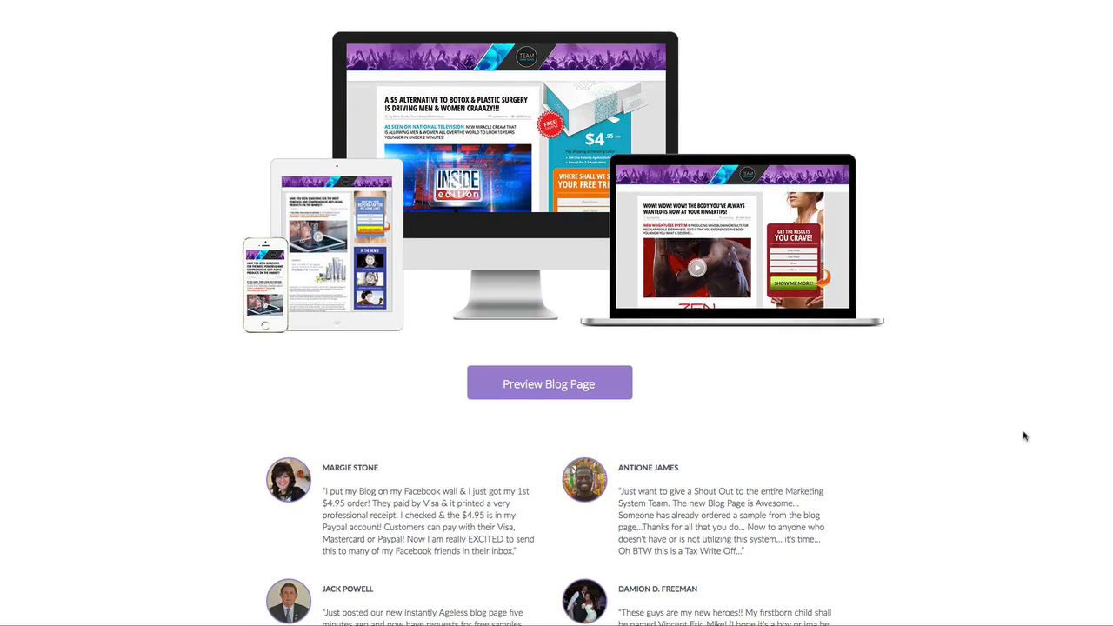
{"action": "scroll", "scroll_direction": "down", "scroll_amount": 3}
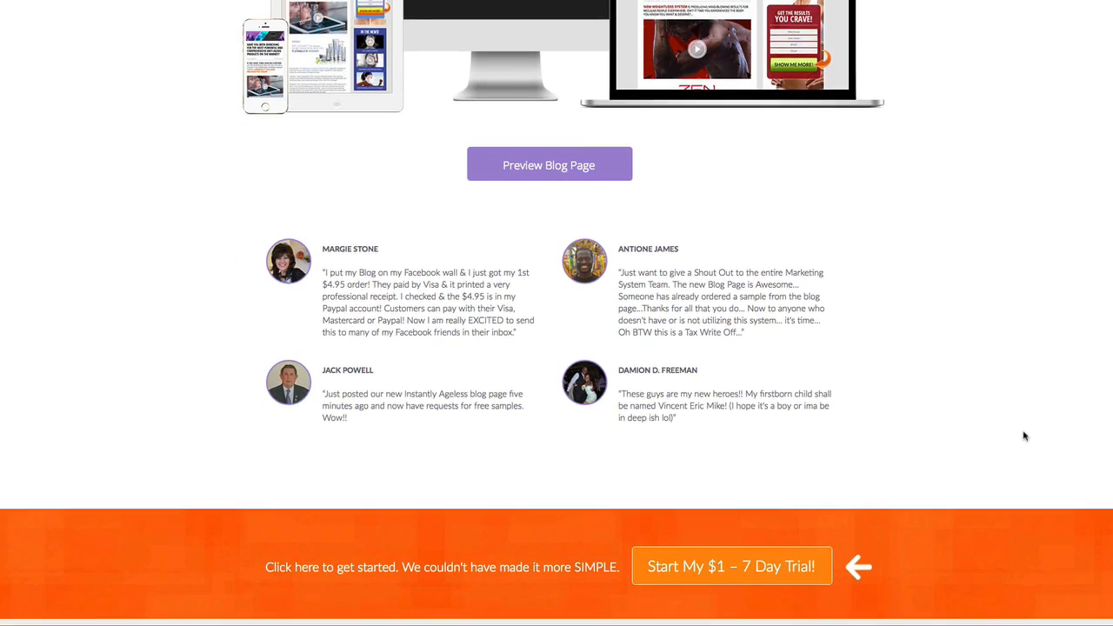
{"action": "scroll", "scroll_direction": "down", "scroll_amount": 3}
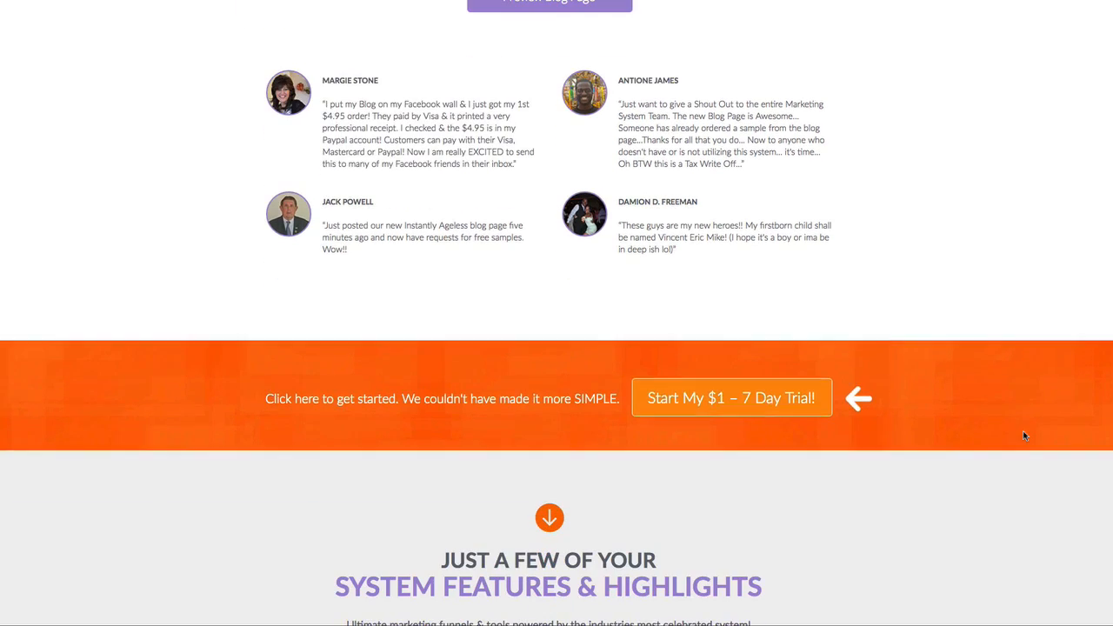